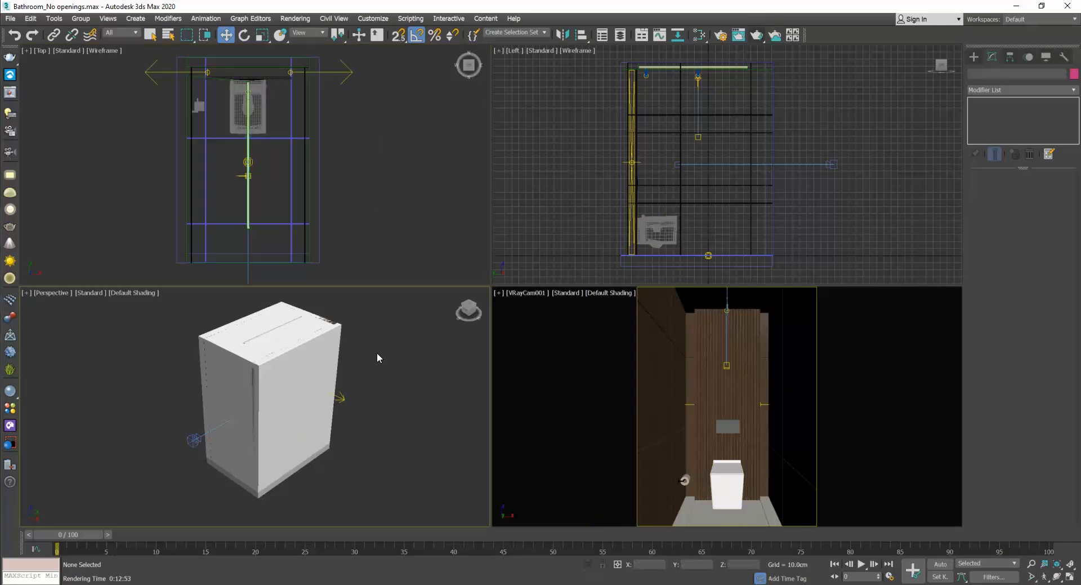
Step: Render the bathroom from the V-Ray camera and close the frame buffer
left_click_drag(377, 357, 334, 367)
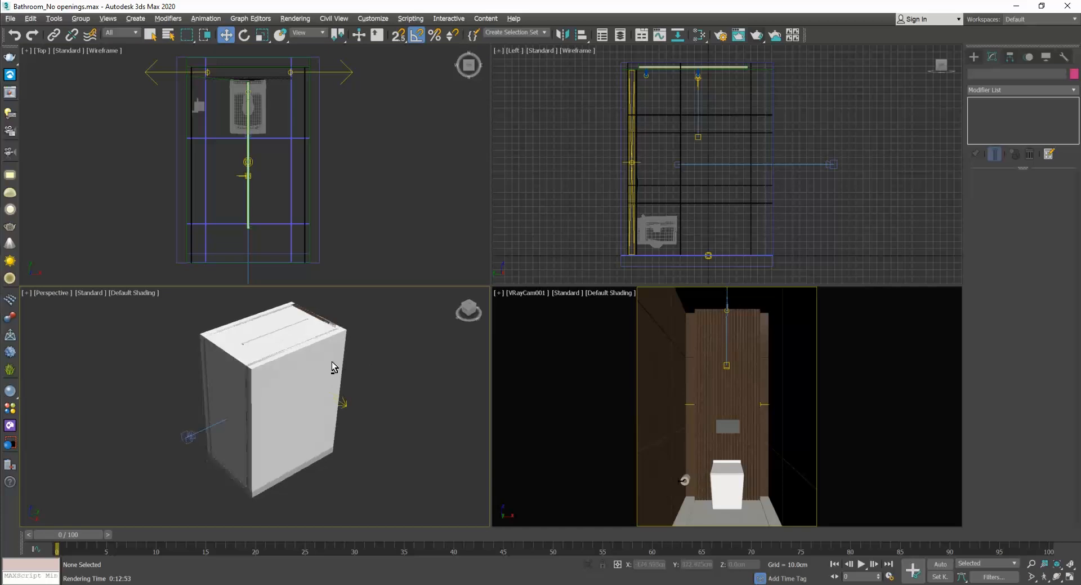
left_click_drag(334, 365, 256, 388)
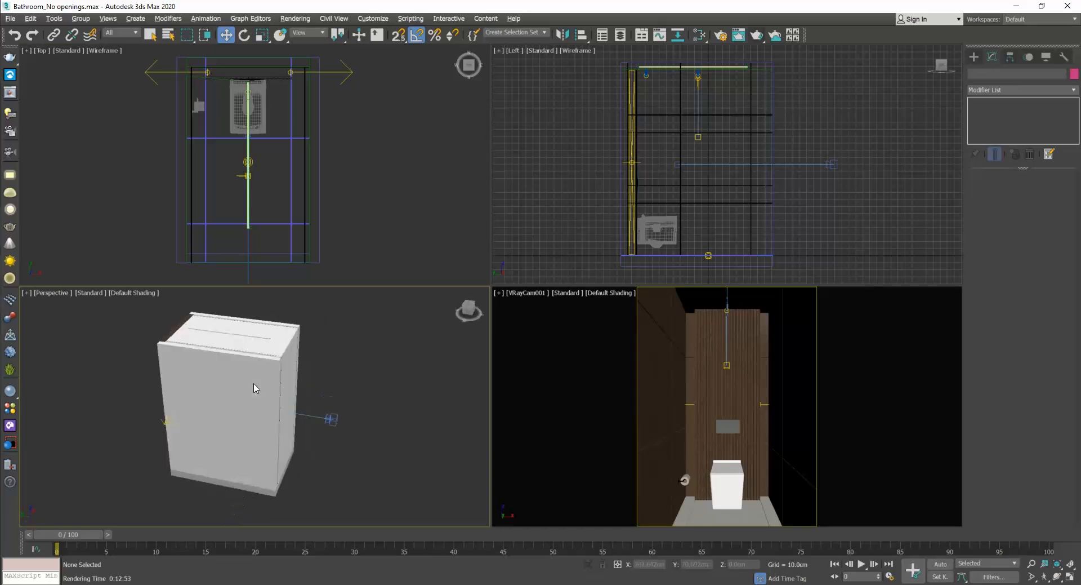
left_click_drag(256, 388, 227, 375)
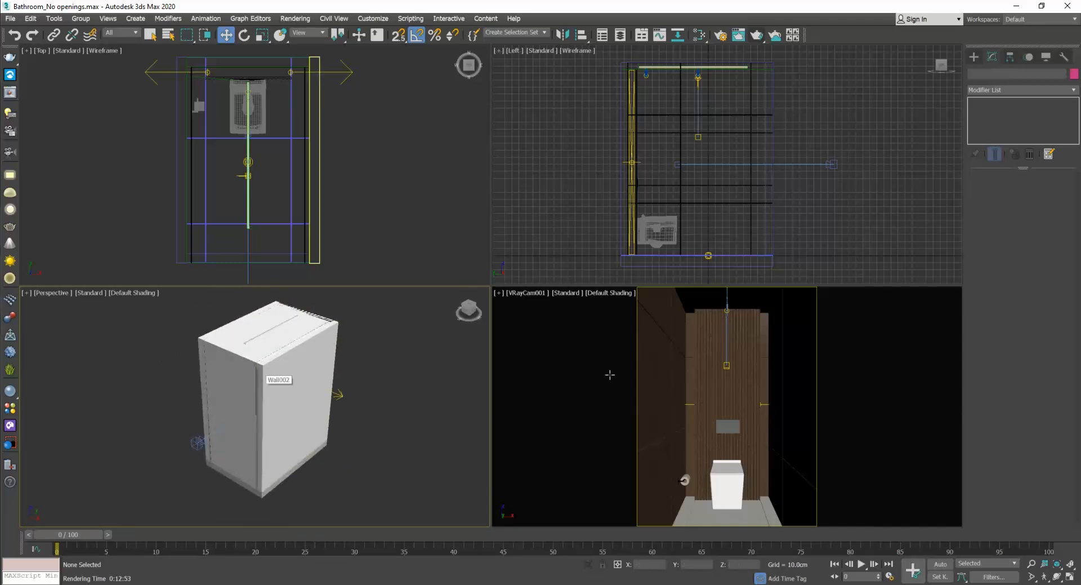
mouse_move(757, 35)
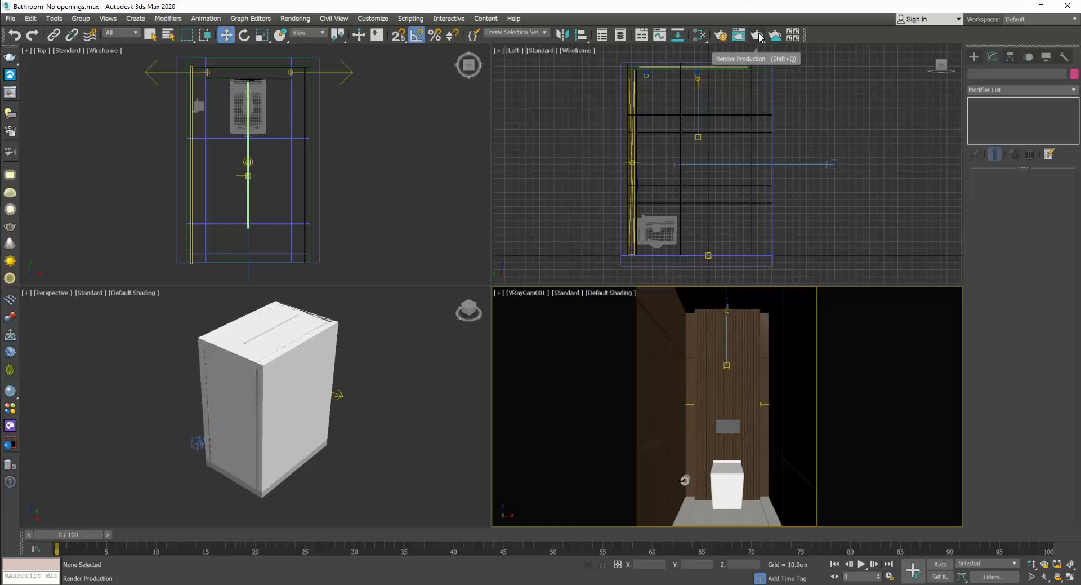
left_click(757, 35)
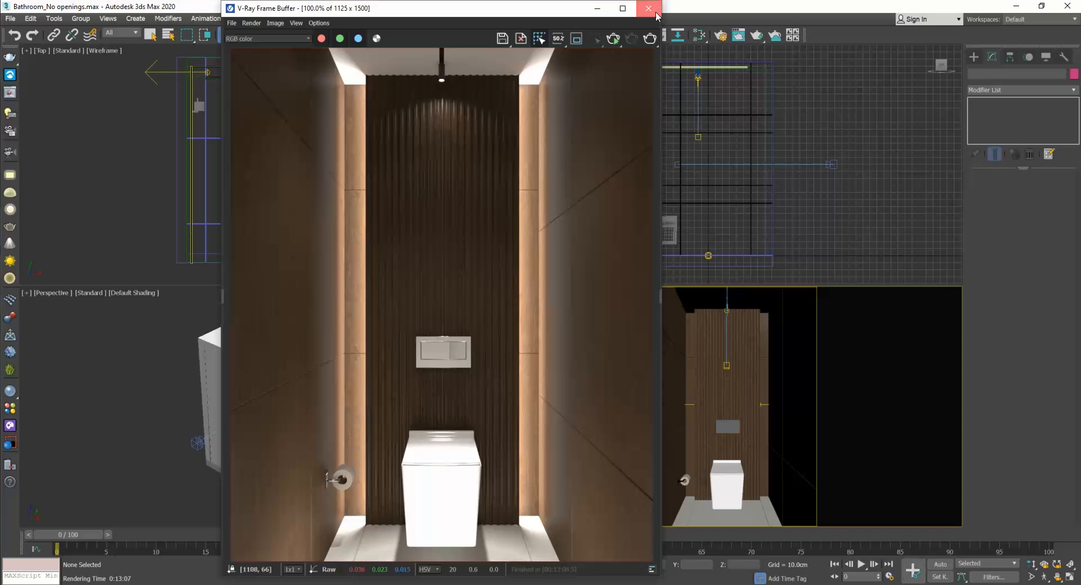
left_click(647, 7)
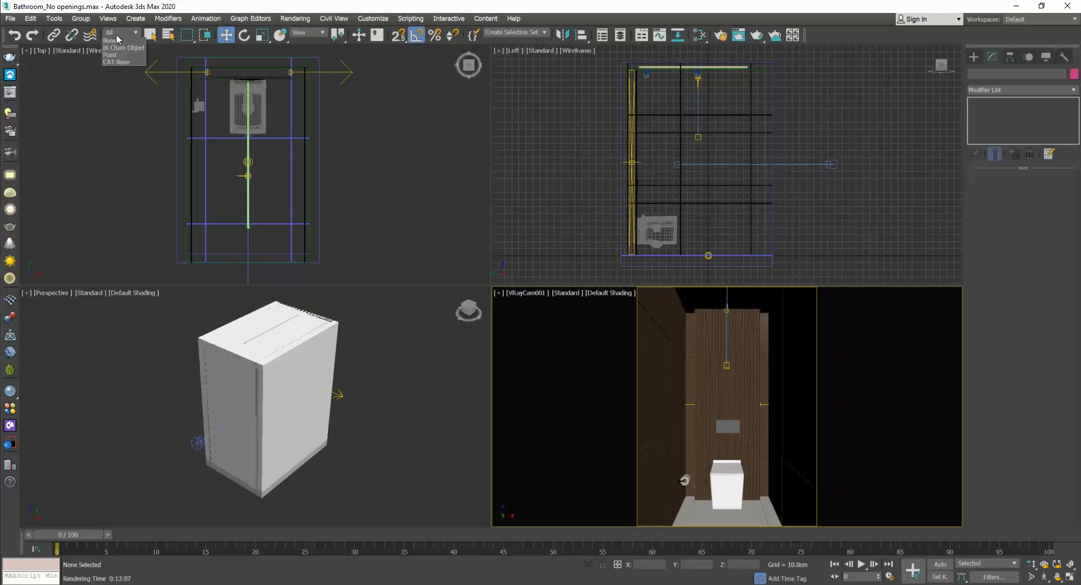
Step: Restrict the selection filter and select VRayCam001 in the Top viewport
left_click(114, 33)
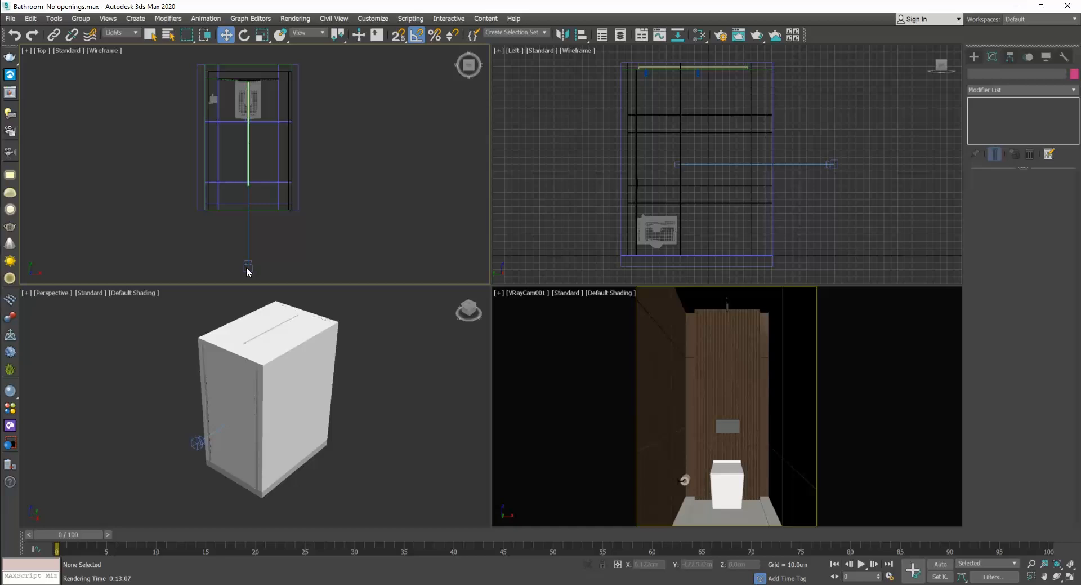
left_click(131, 32)
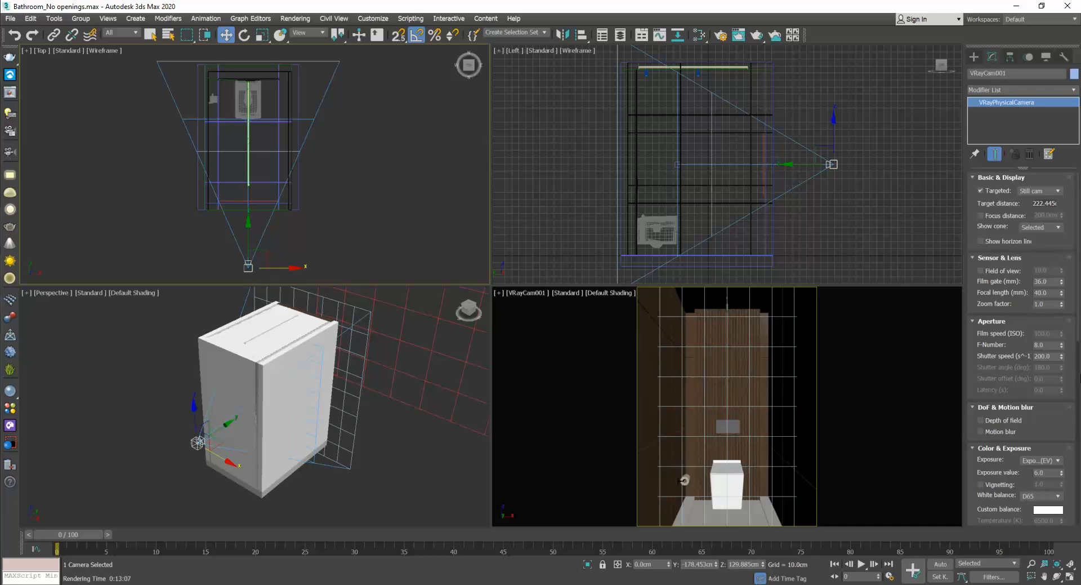
Step: Set the camera exposure mode to Exposure value (EV) and render the scene
scroll("down", 3)
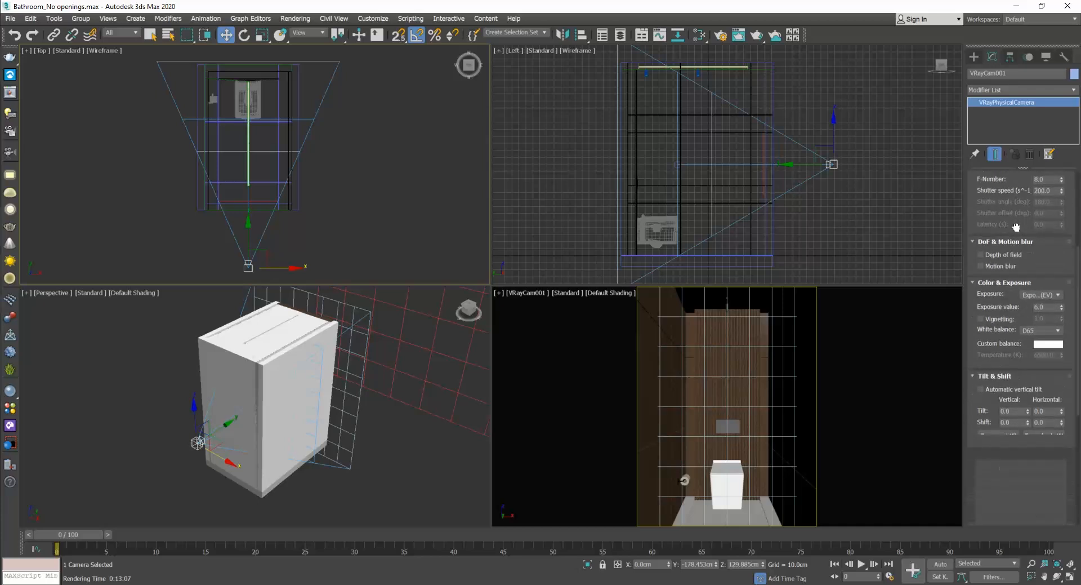
left_click(1037, 275)
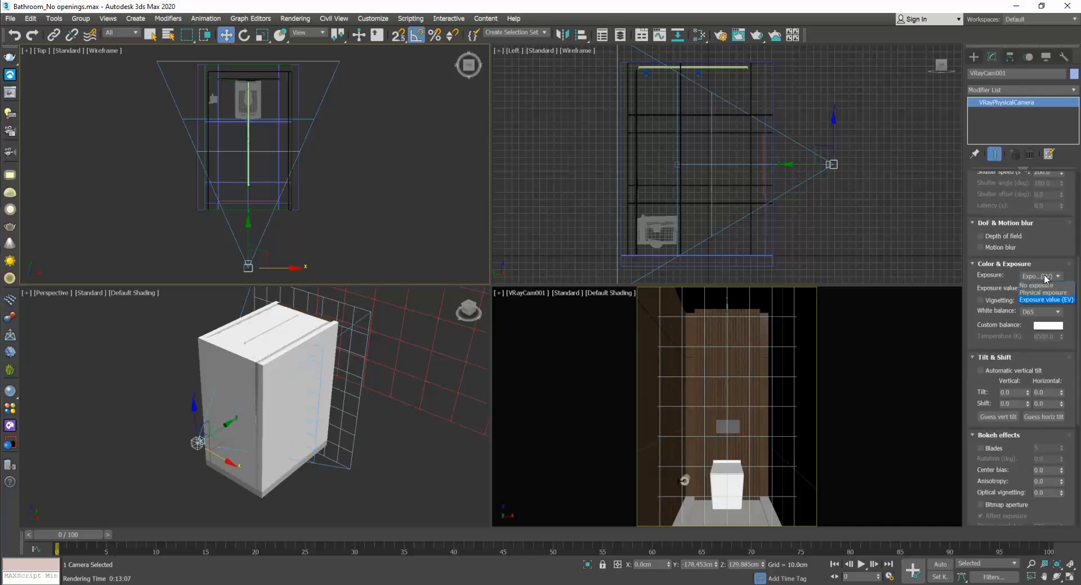
left_click(1047, 300)
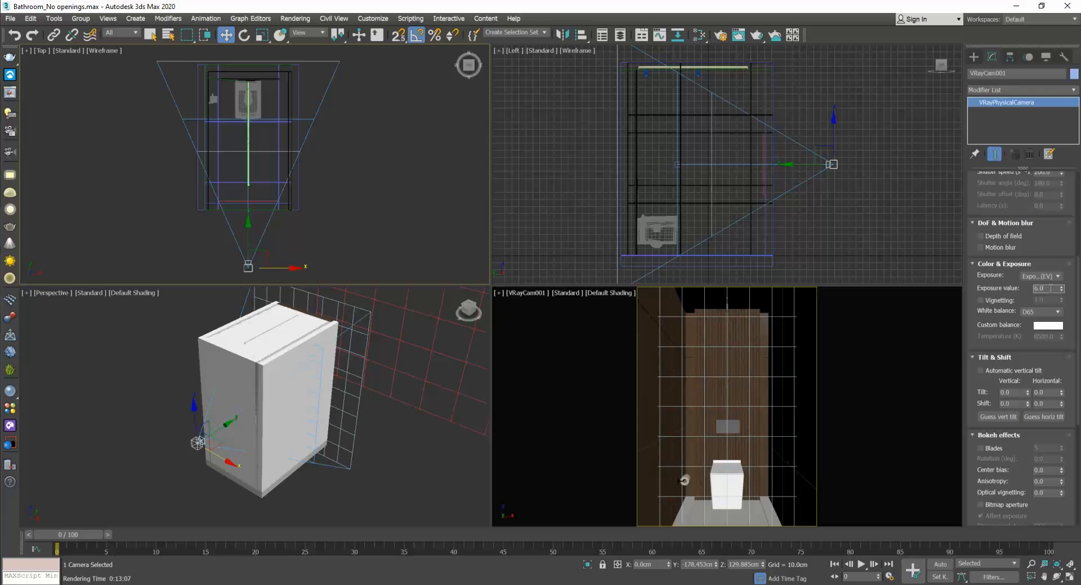
left_click(757, 35)
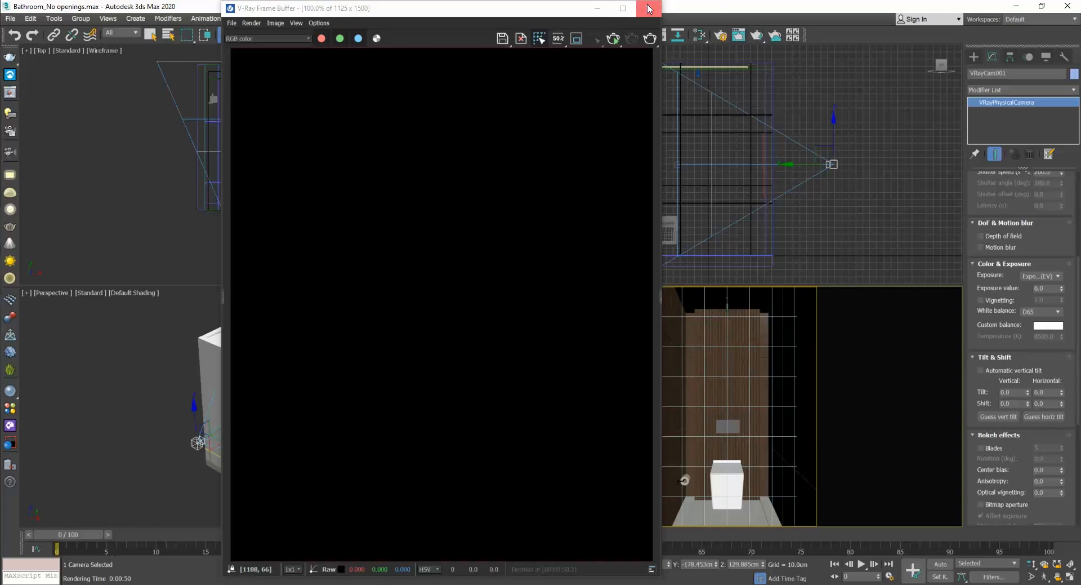
Step: Close the black render result in the frame buffer
left_click(646, 8)
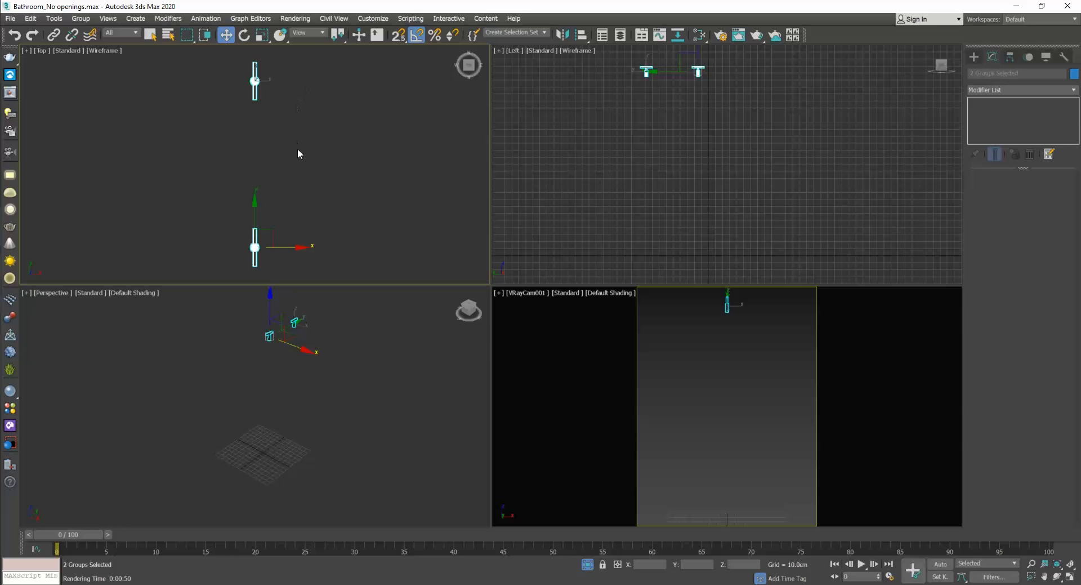
Step: Create a disc-type VRayLight and place it in the viewport
left_click(272, 82)
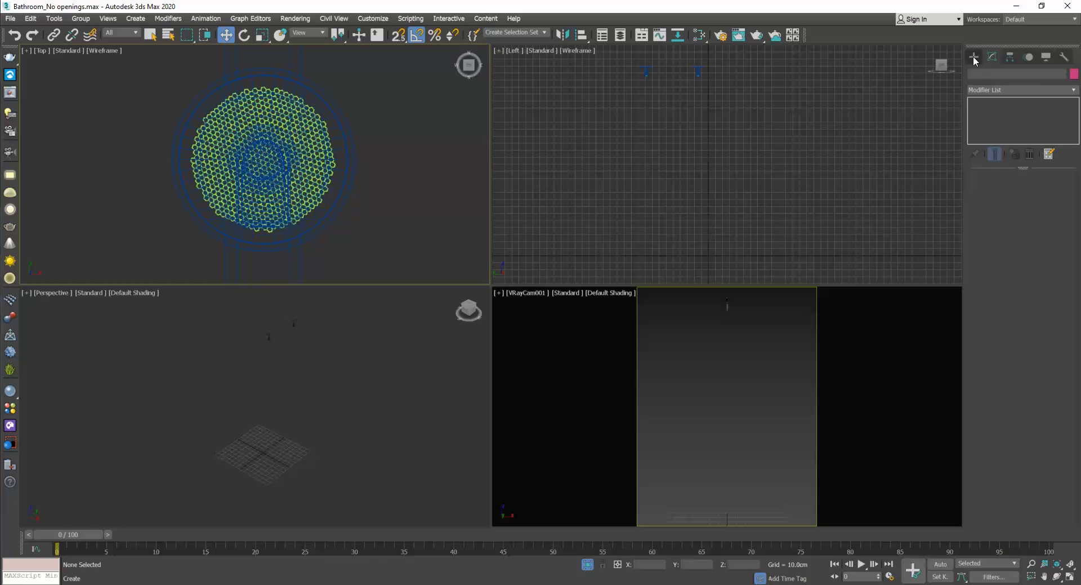
left_click(999, 73)
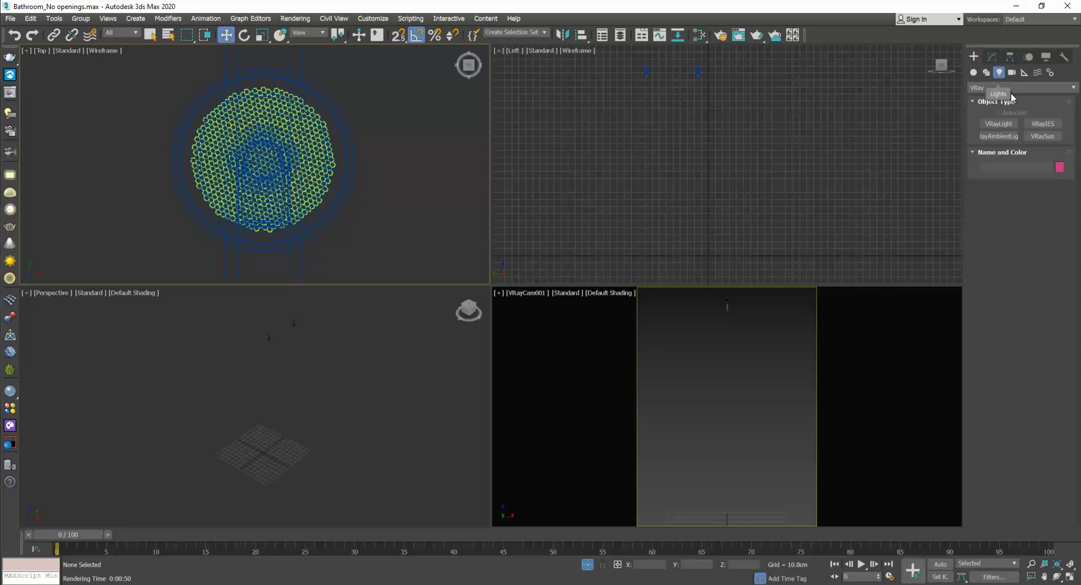
left_click(998, 124)
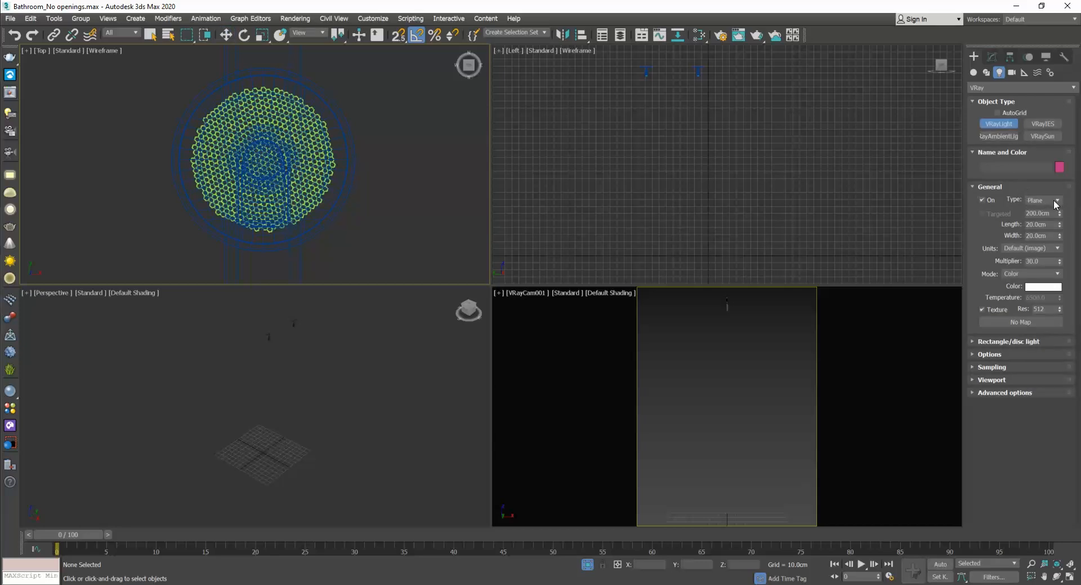
left_click(1058, 200)
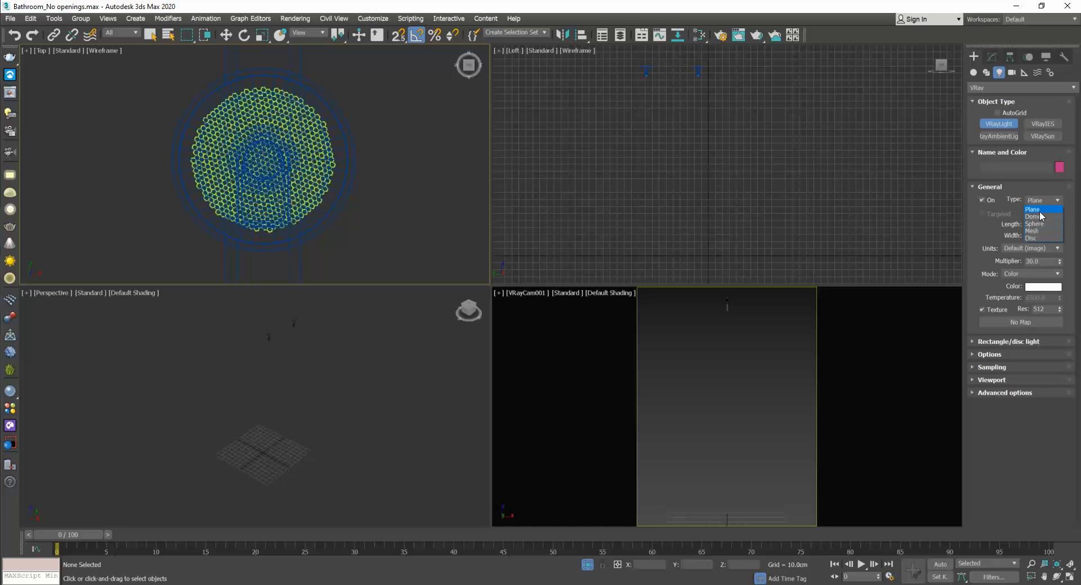
left_click(1033, 238)
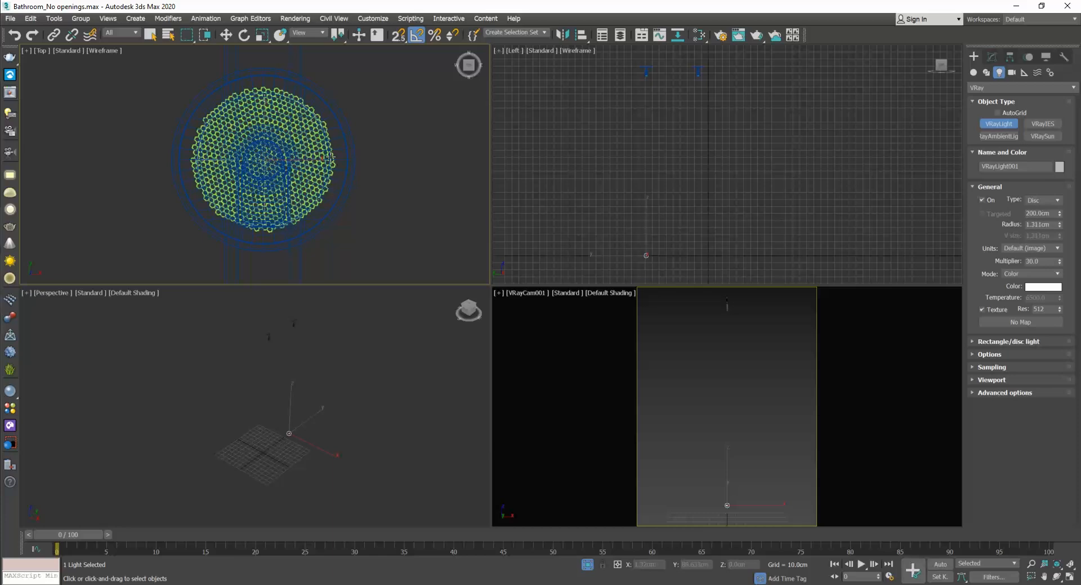
left_click(225, 35)
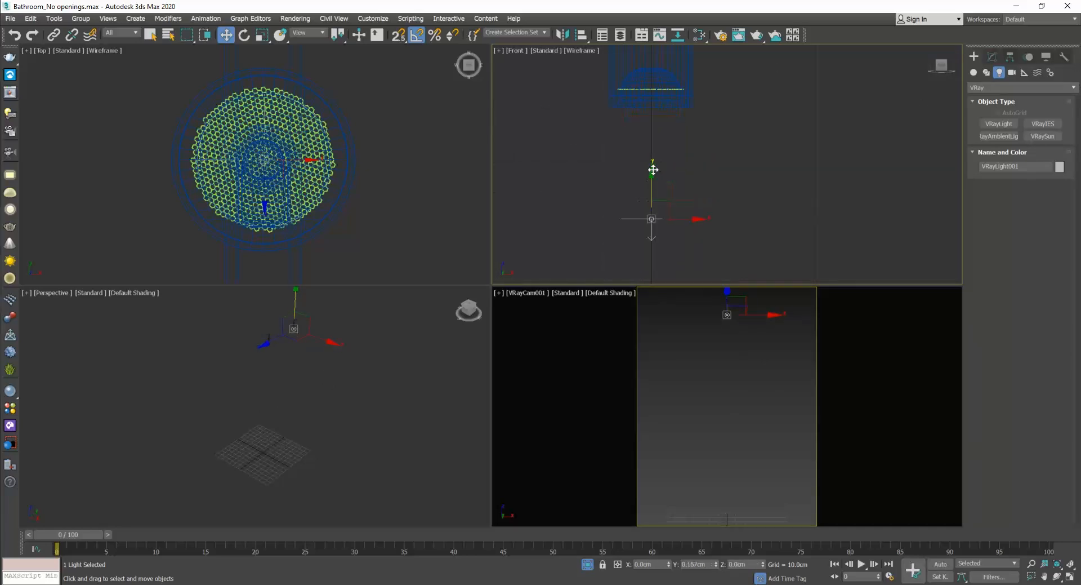
Step: Raise the disc light under the ceiling fixture, make an instanced copy and centre it in the fixture
left_click_drag(653, 170, 647, 85)
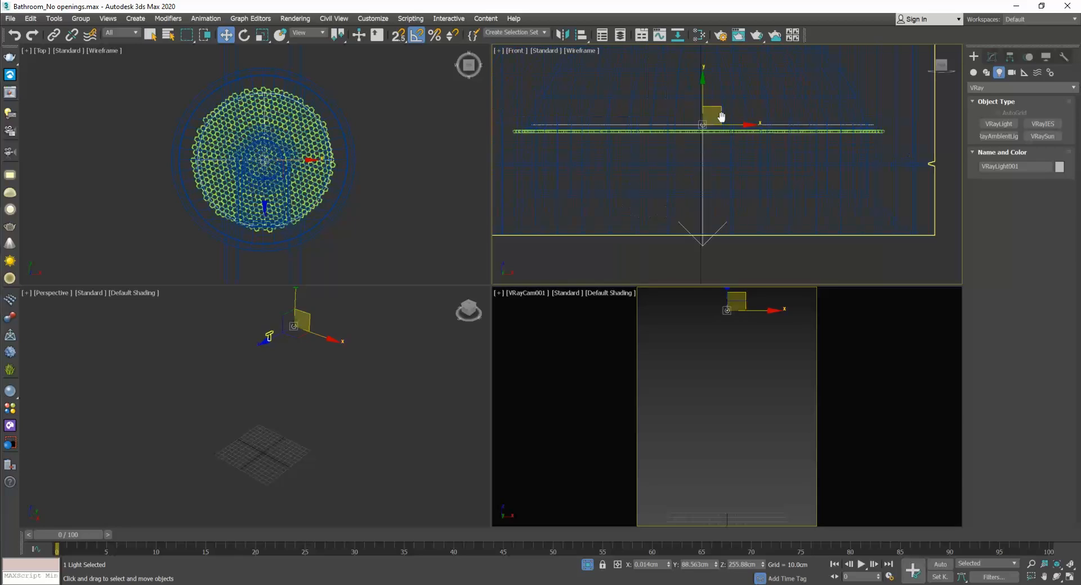
left_click(991, 57)
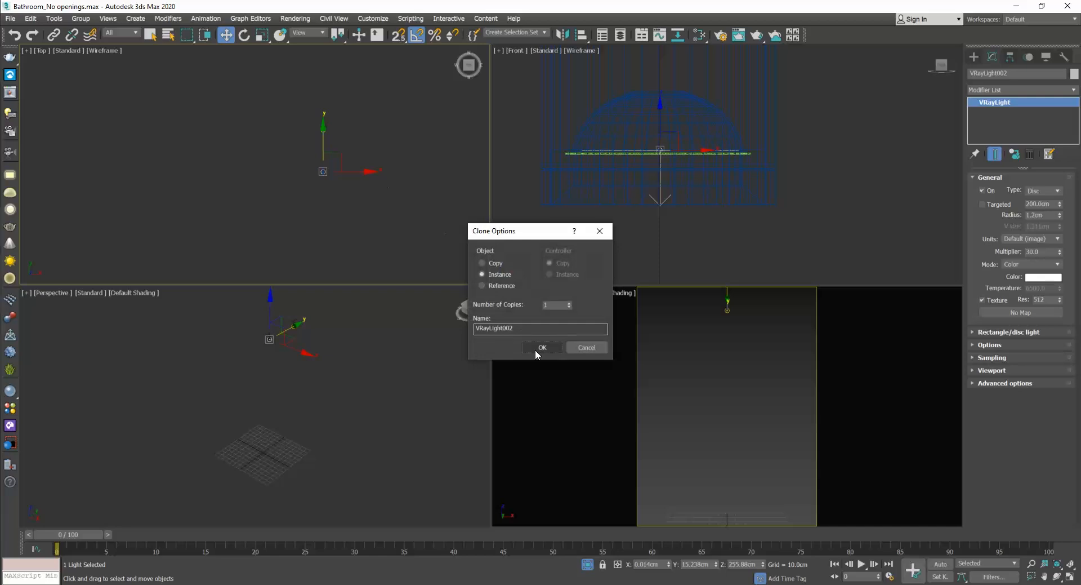
left_click(541, 347)
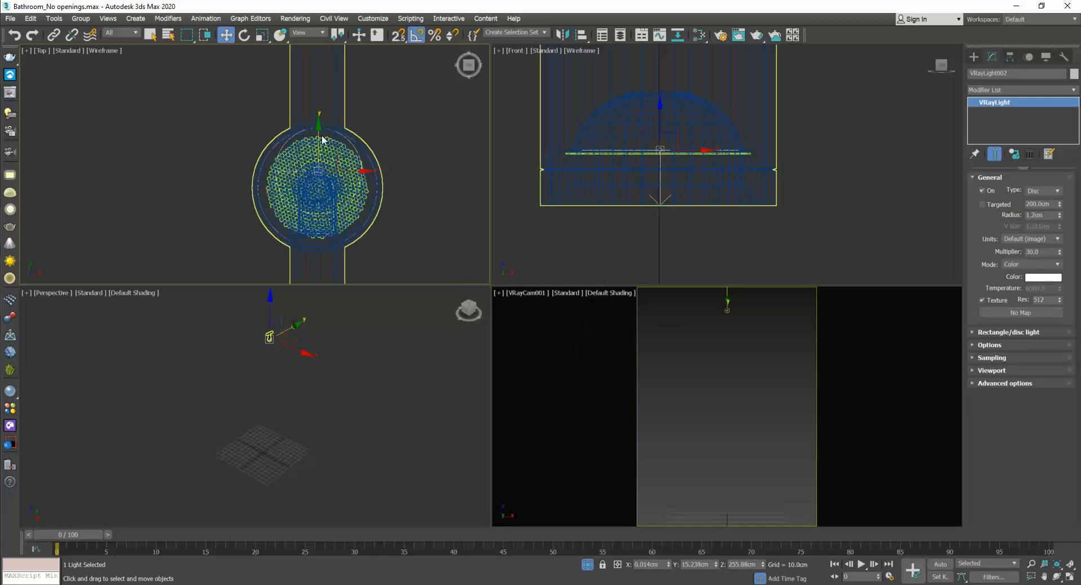
left_click_drag(319, 130, 315, 149)
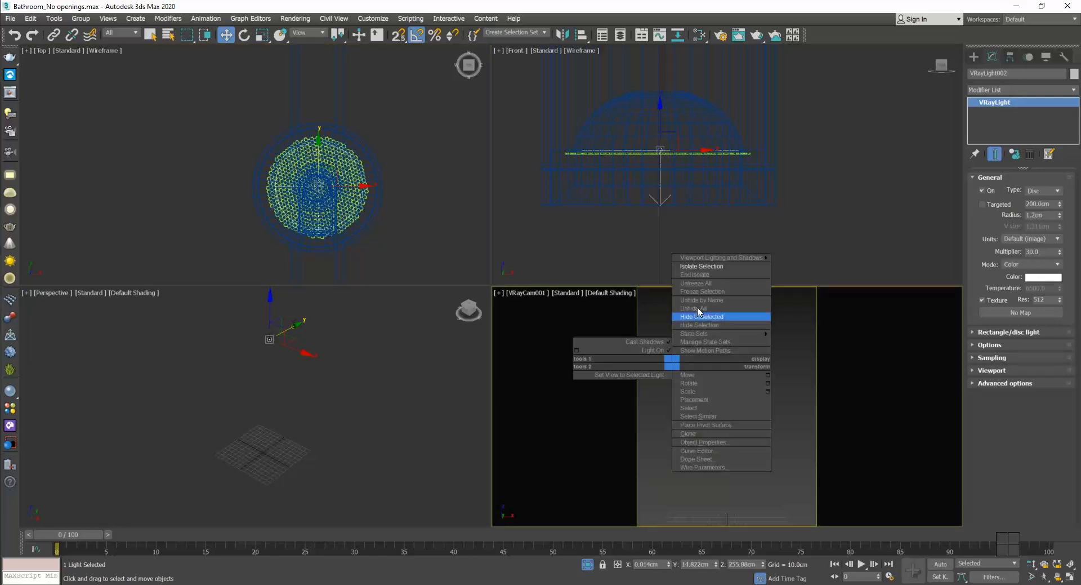
Step: Unhide all geometry and close the dark and brighter test renders
left_click(702, 316)
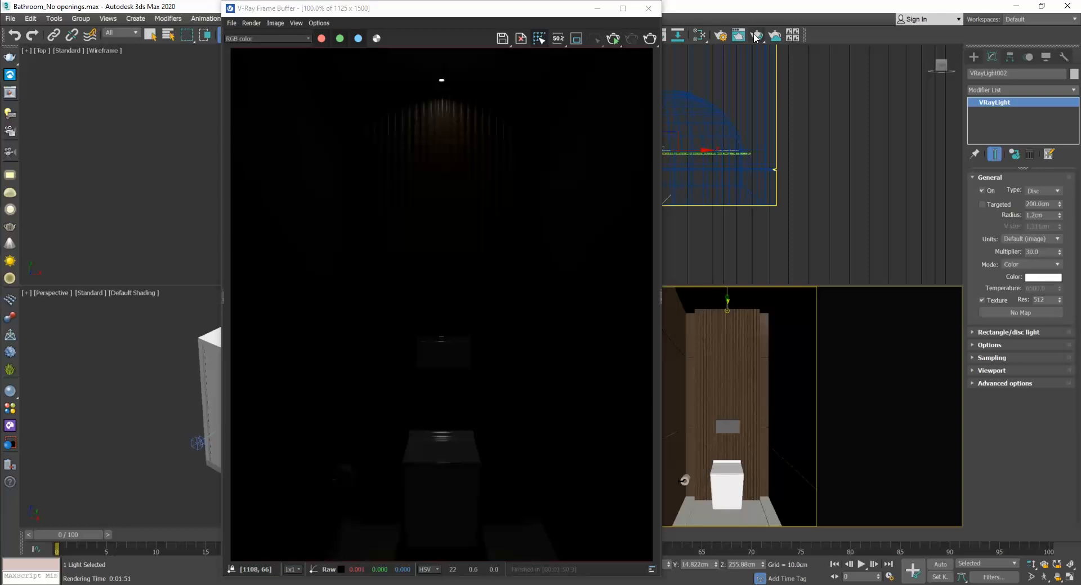
mouse_move(397, 455)
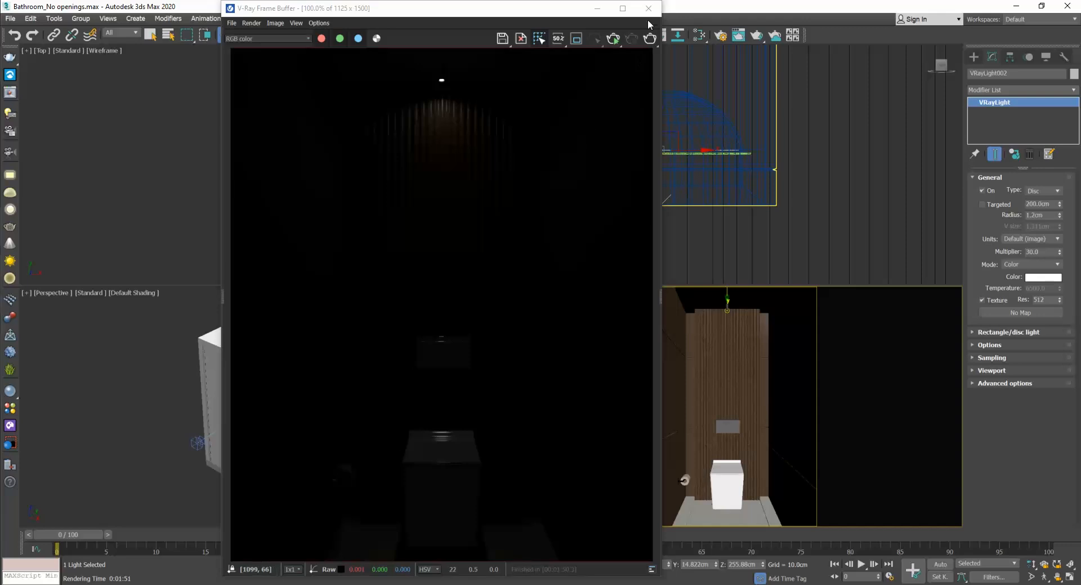
left_click(646, 8)
type("120")
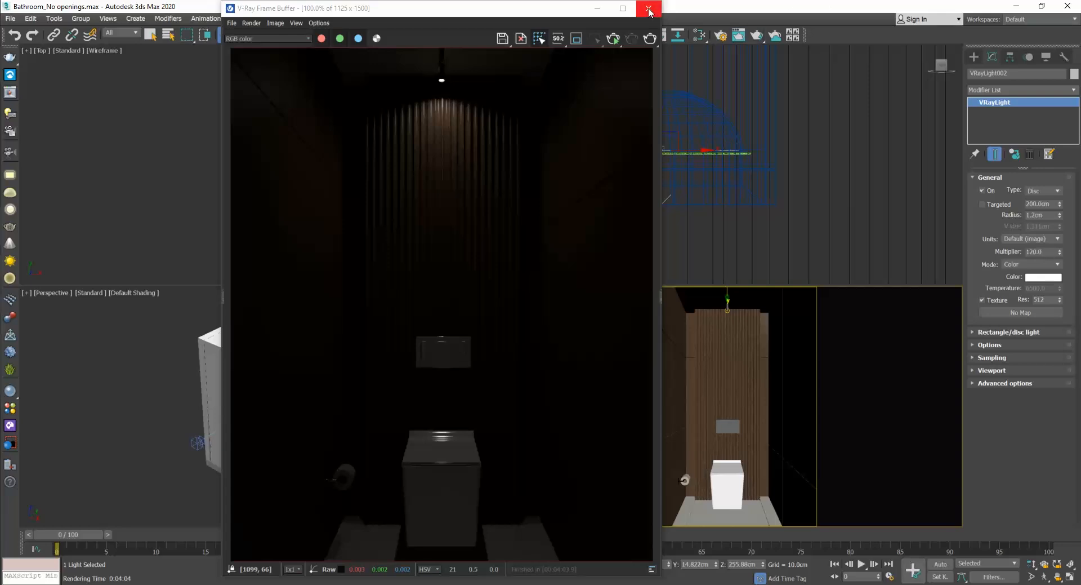
left_click(649, 8)
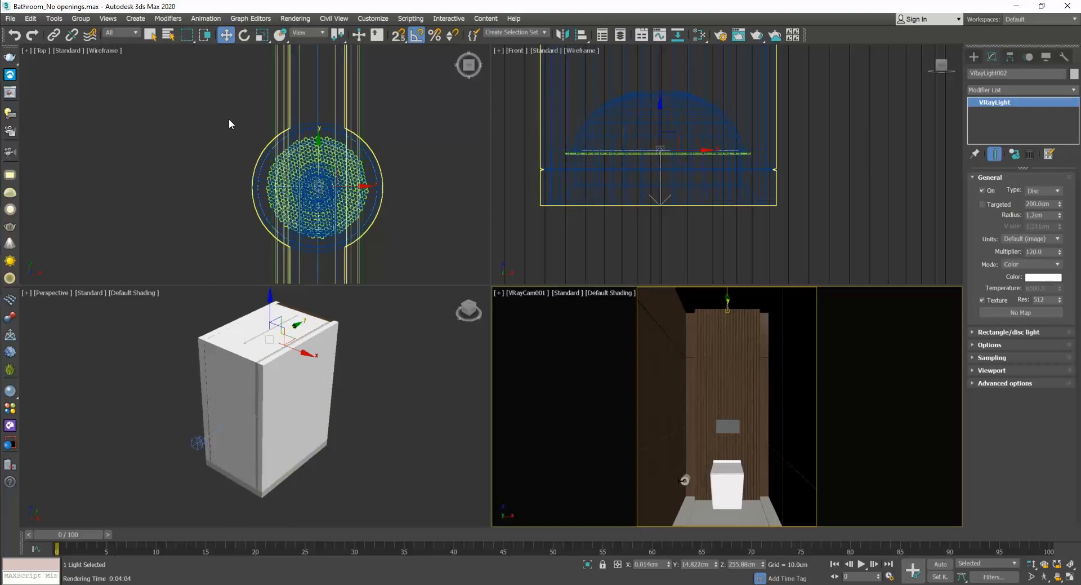
Step: Hide geometry around the Arkoslight fixture and place a VRayIES light at its centre
left_click(303, 116)
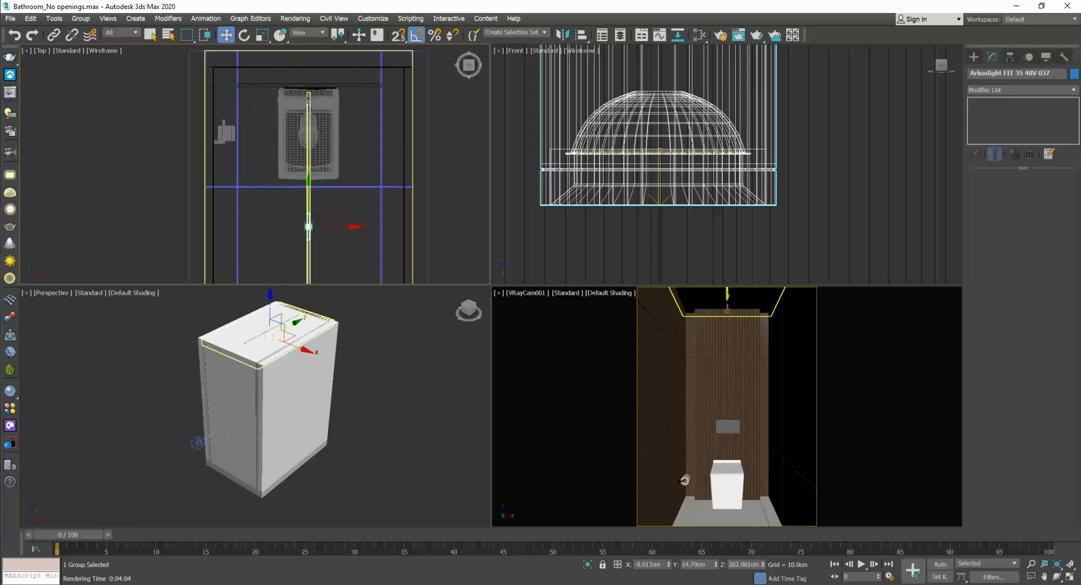
right_click(276, 145)
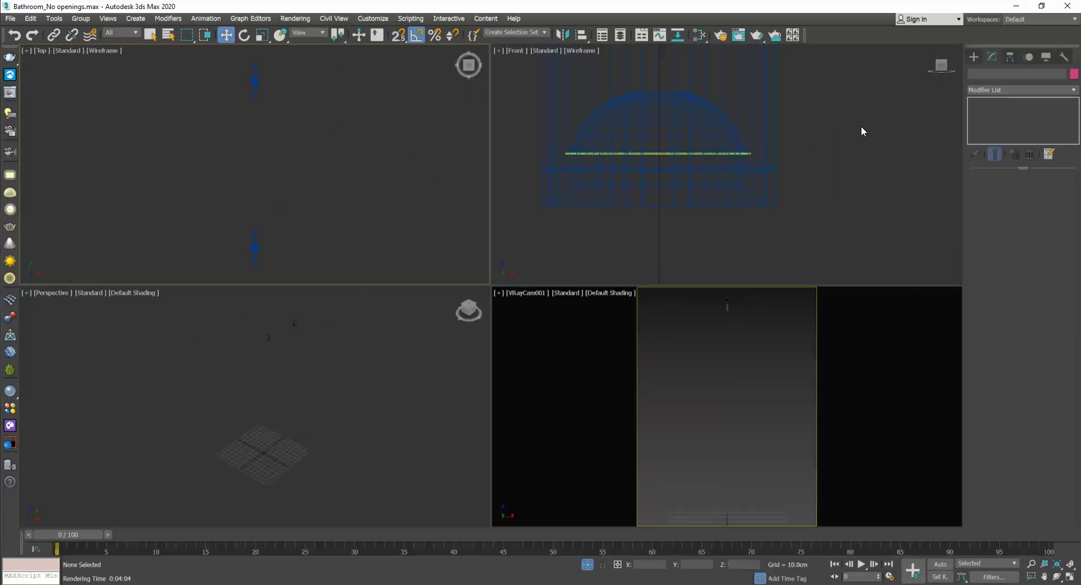
left_click(999, 72)
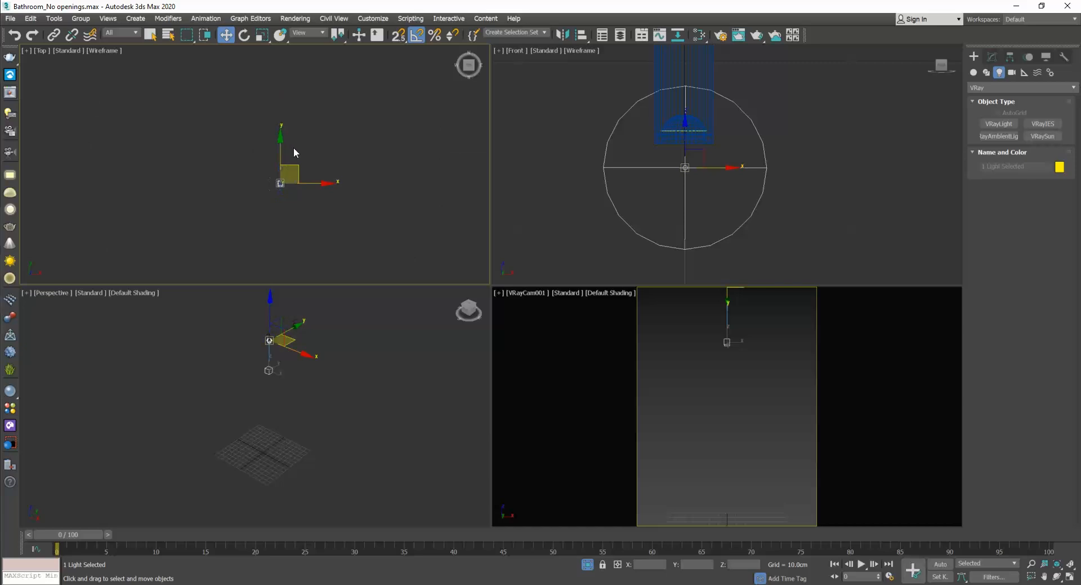
left_click_drag(280, 159, 286, 238)
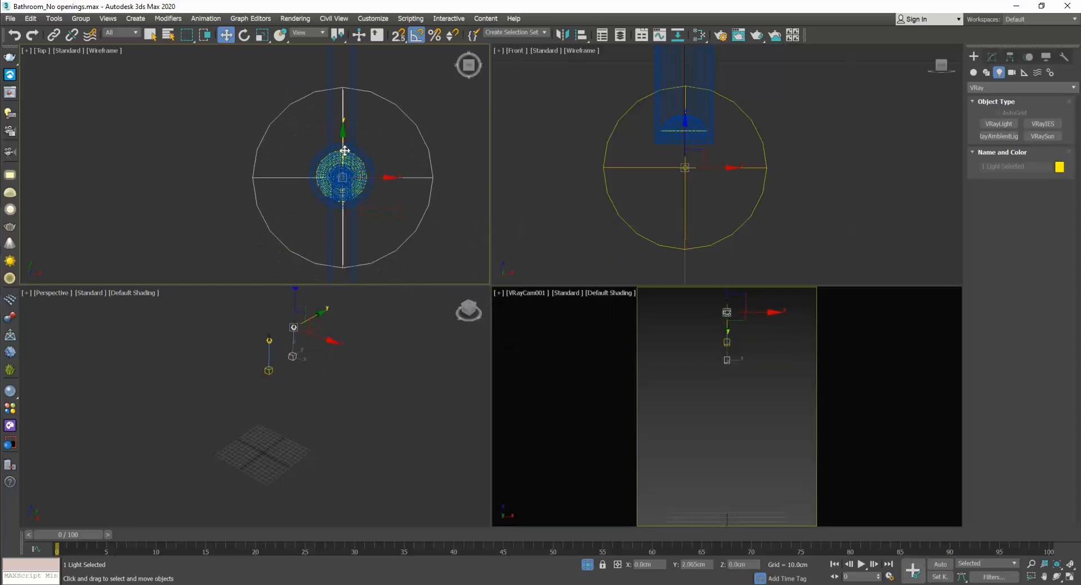
mouse_move(376, 178)
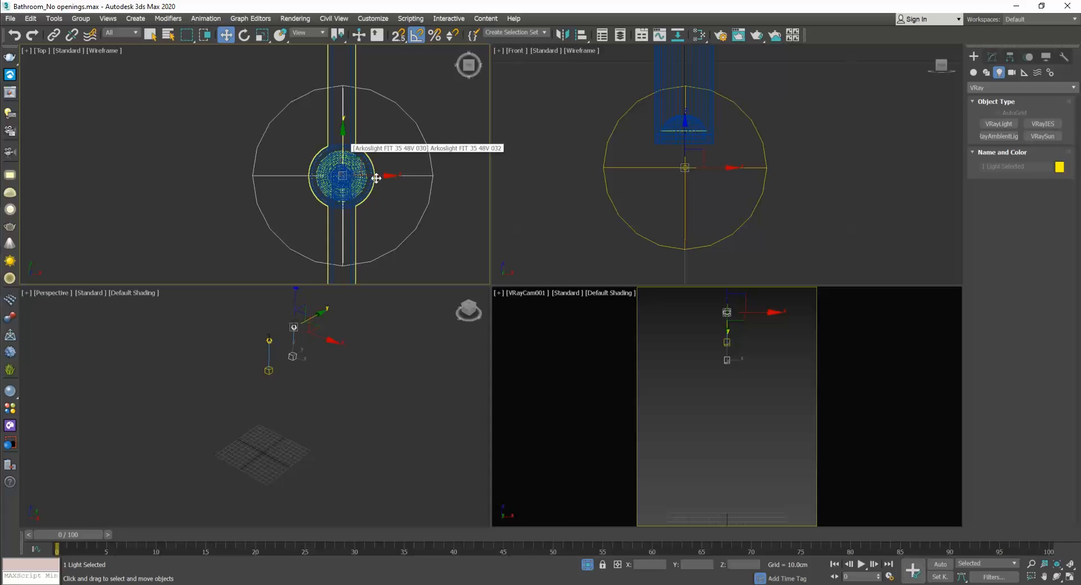
Step: Select the new IES light and load the three-lobe-vee.ies profile
left_click(428, 189)
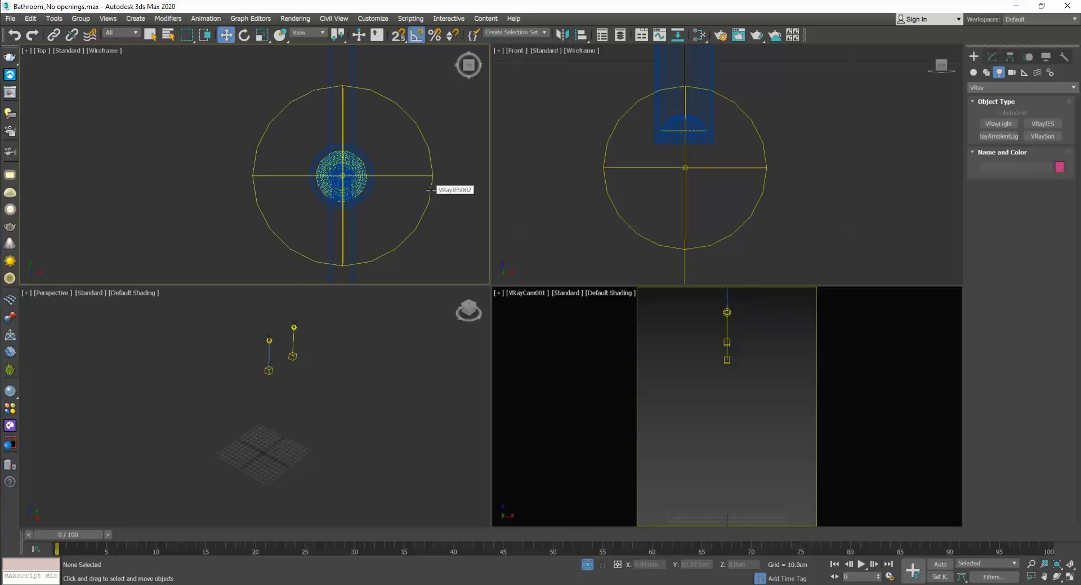
left_click(341, 174)
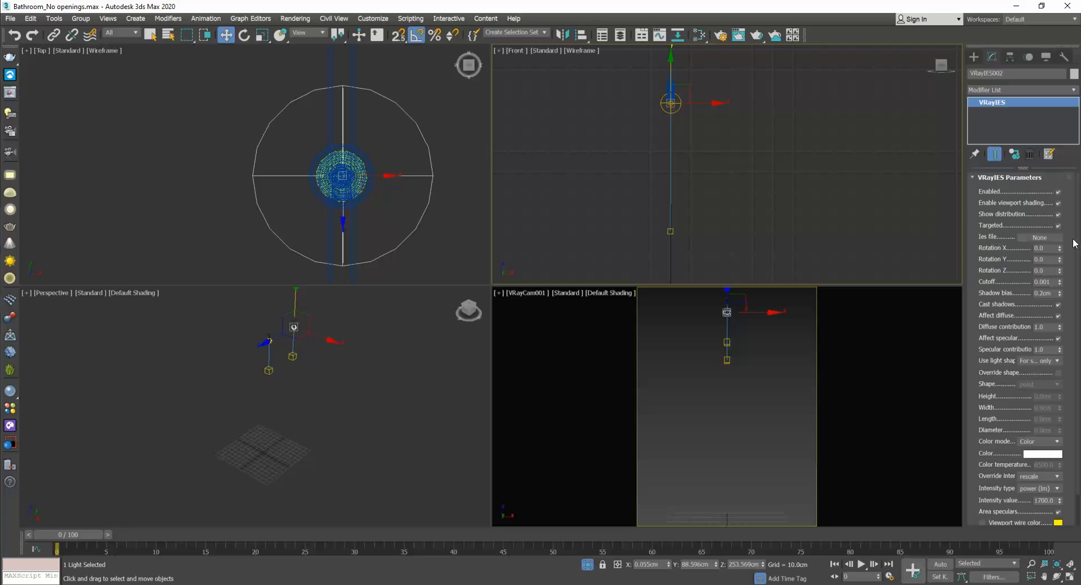
left_click(1041, 236)
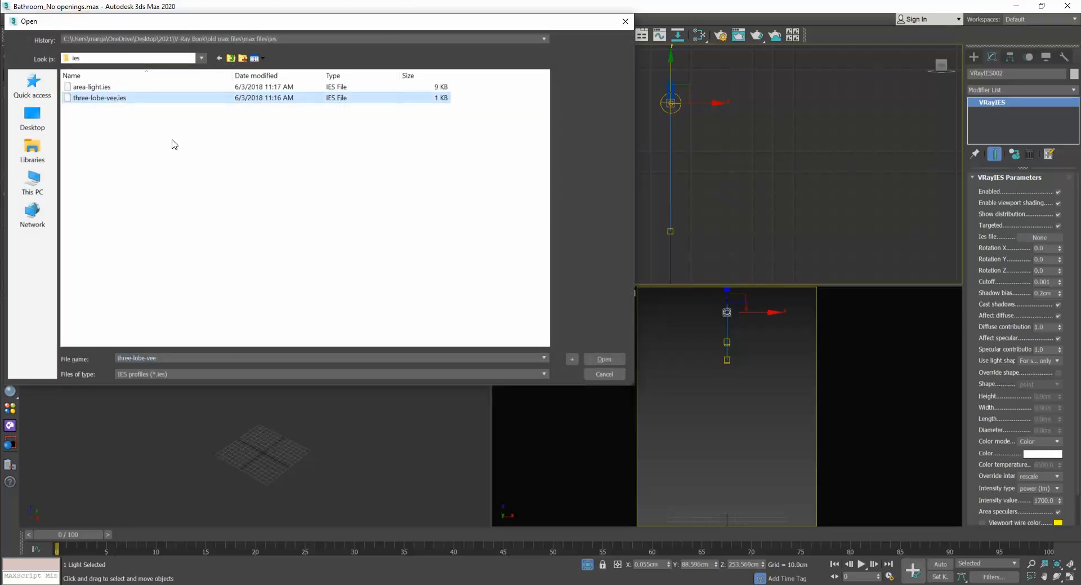
left_click(603, 359)
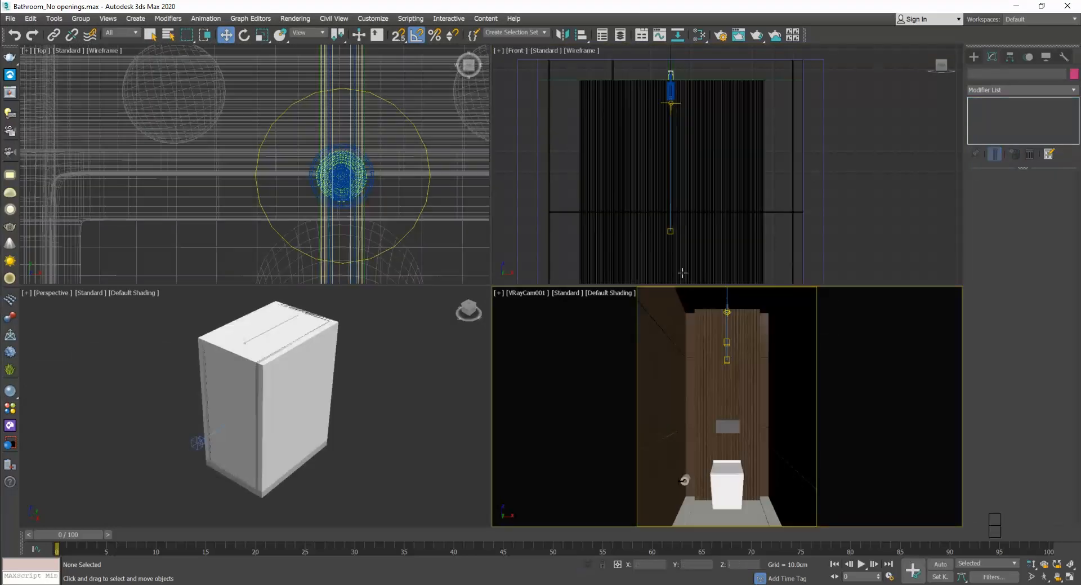
Step: Render the IES-lit wood wall from VRayCam001 and close the frame buffer
left_click(756, 35)
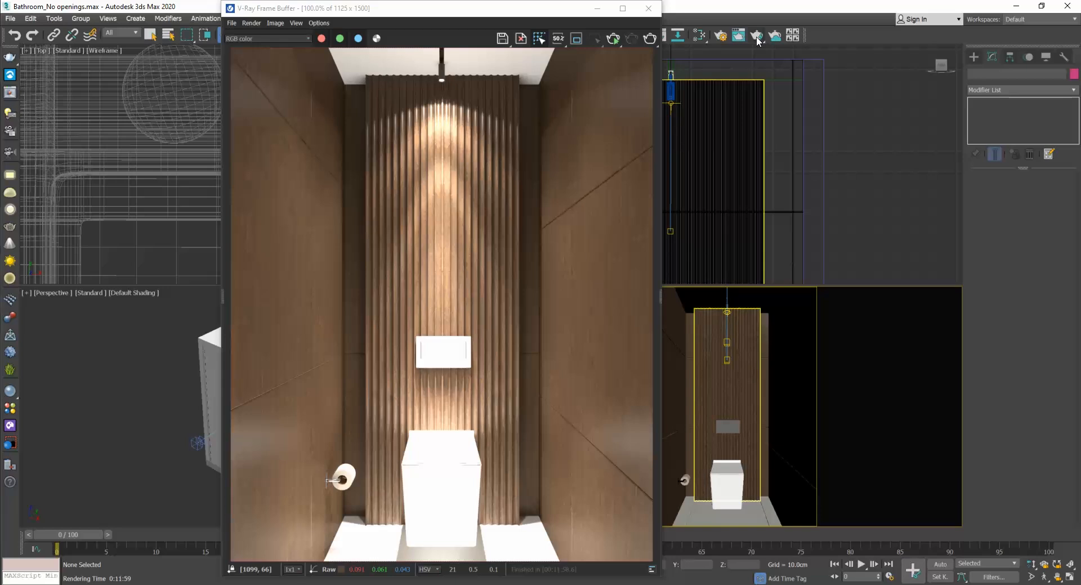
mouse_move(648, 7)
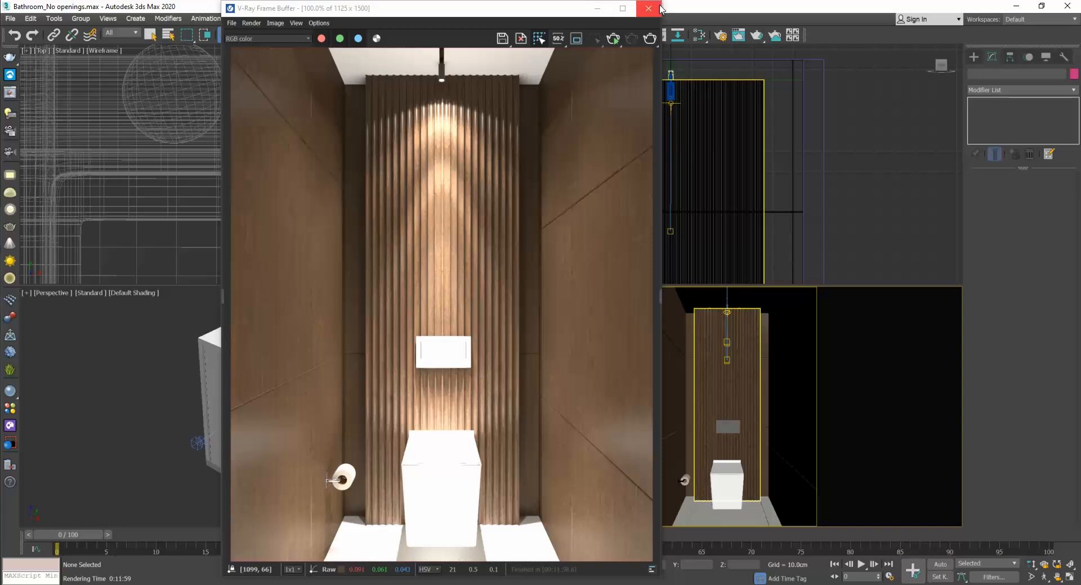
left_click(647, 8)
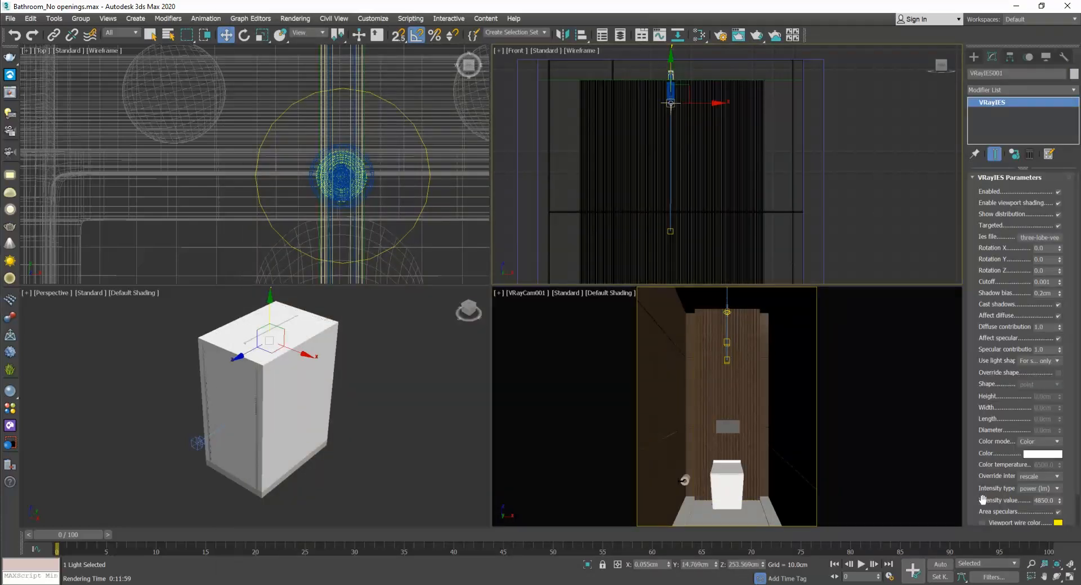
Step: Lower the VRayIES intensity to 2000 and re-render to check the softer wall glow
triple_click(1043, 500)
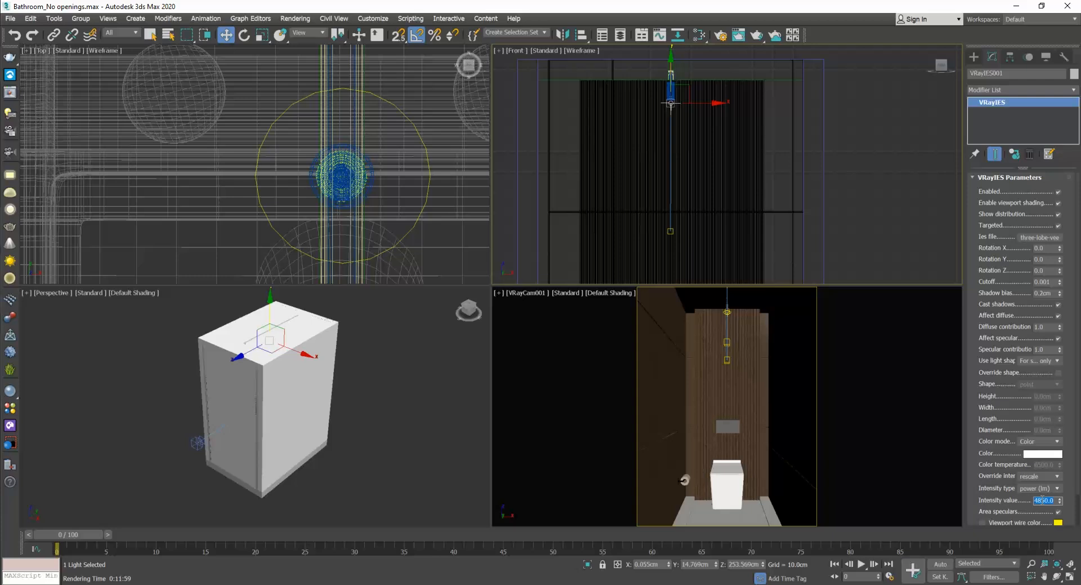
type("2000")
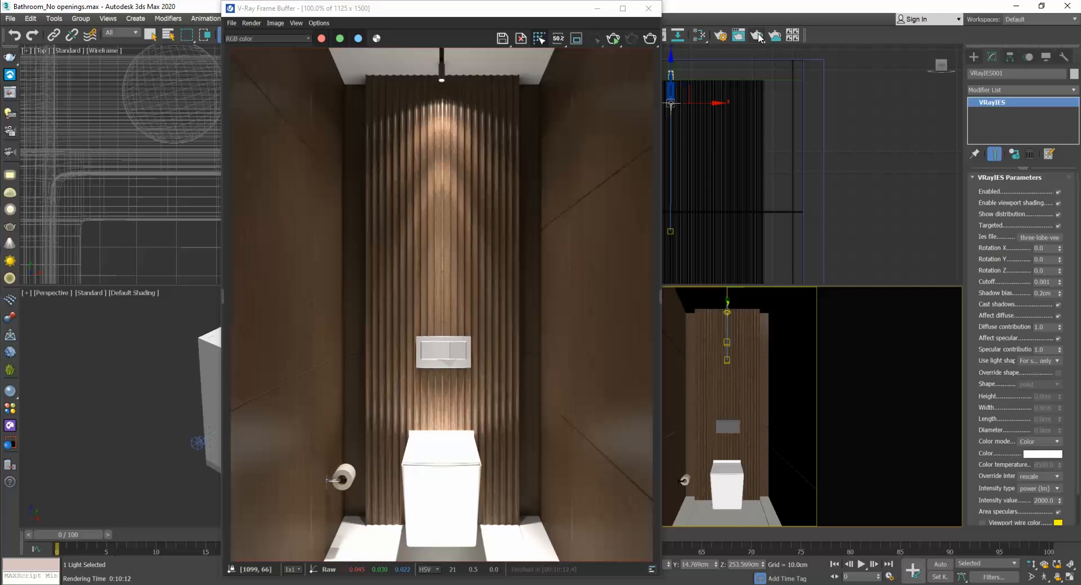
mouse_move(687, 74)
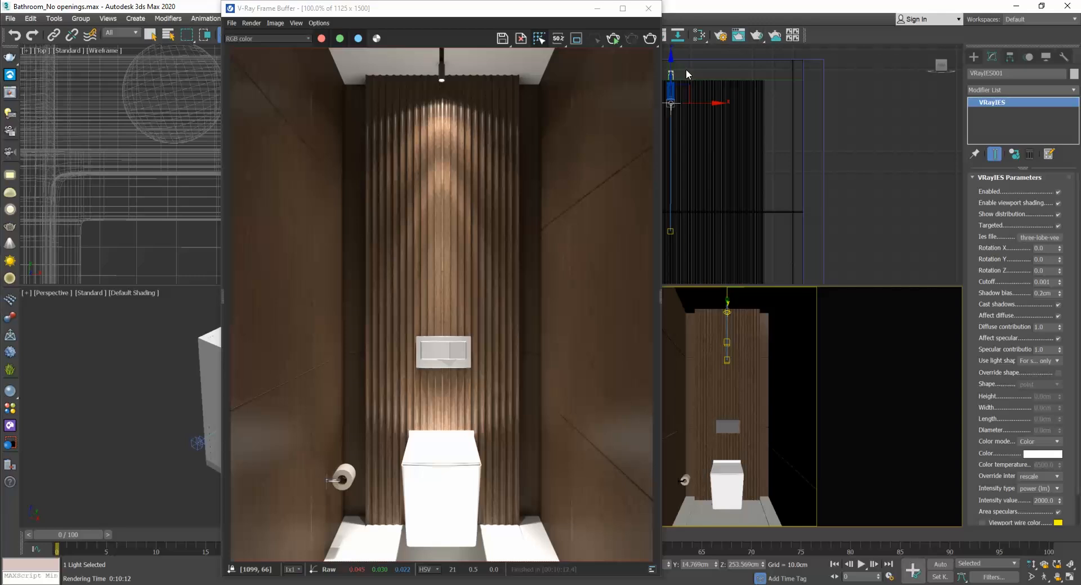
mouse_move(416, 140)
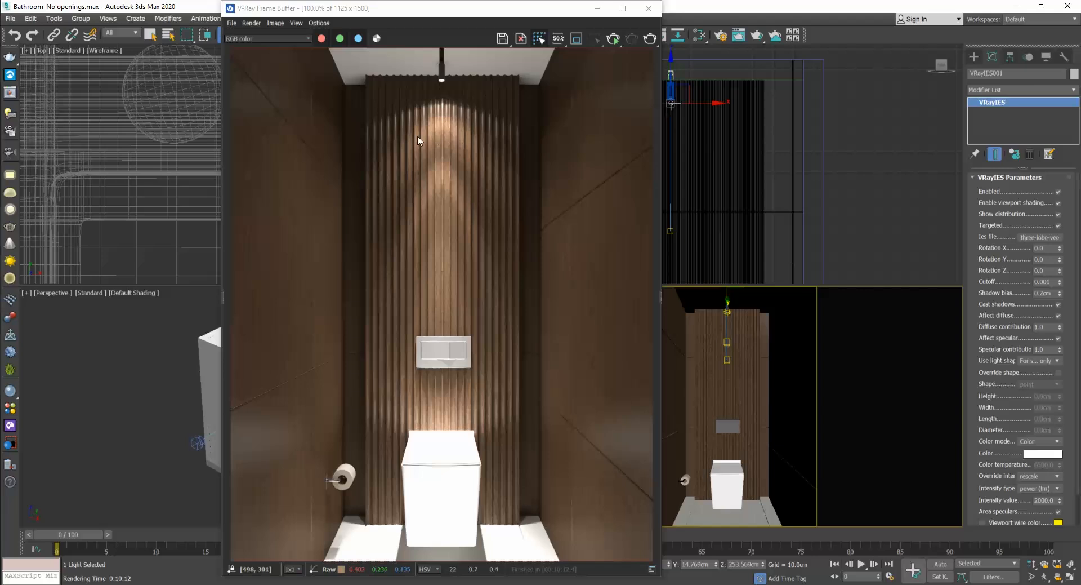
left_click(647, 8)
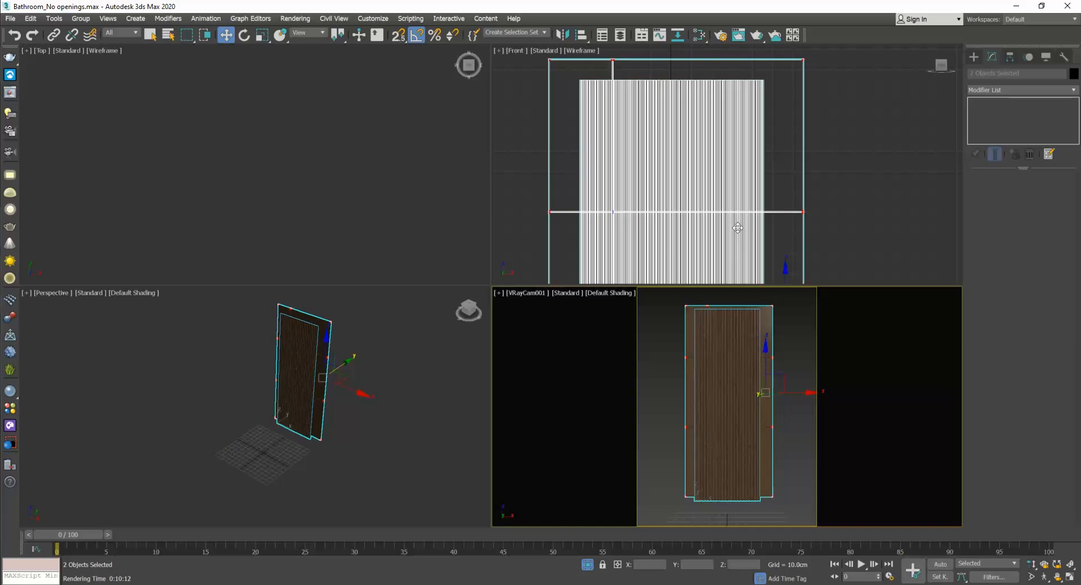
Step: From the Left view, create a vertical V-Ray plane light (VRayLight003) beside the slatted wood panel
left_click(524, 74)
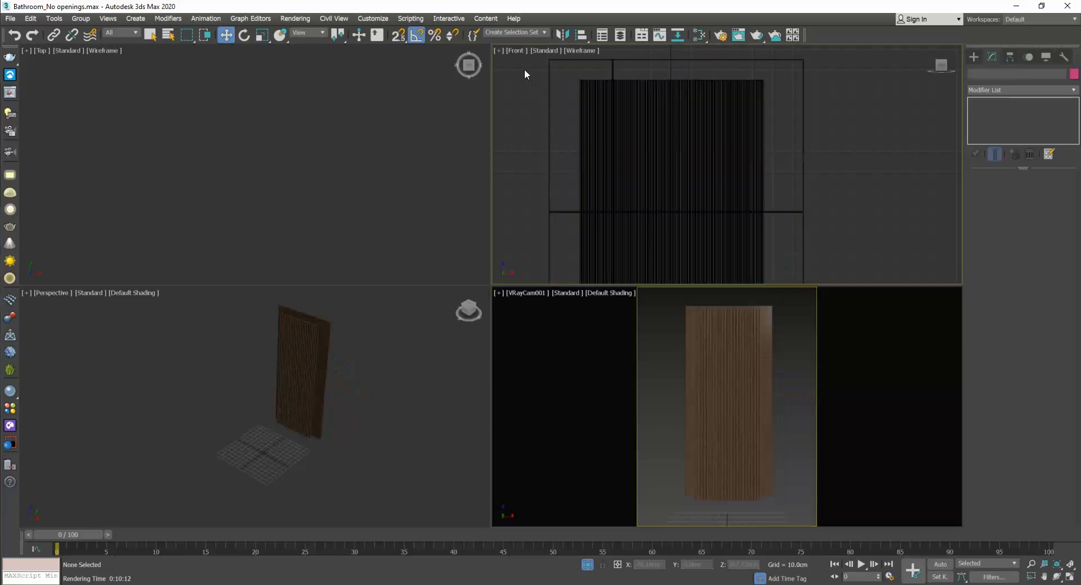
left_click(516, 50)
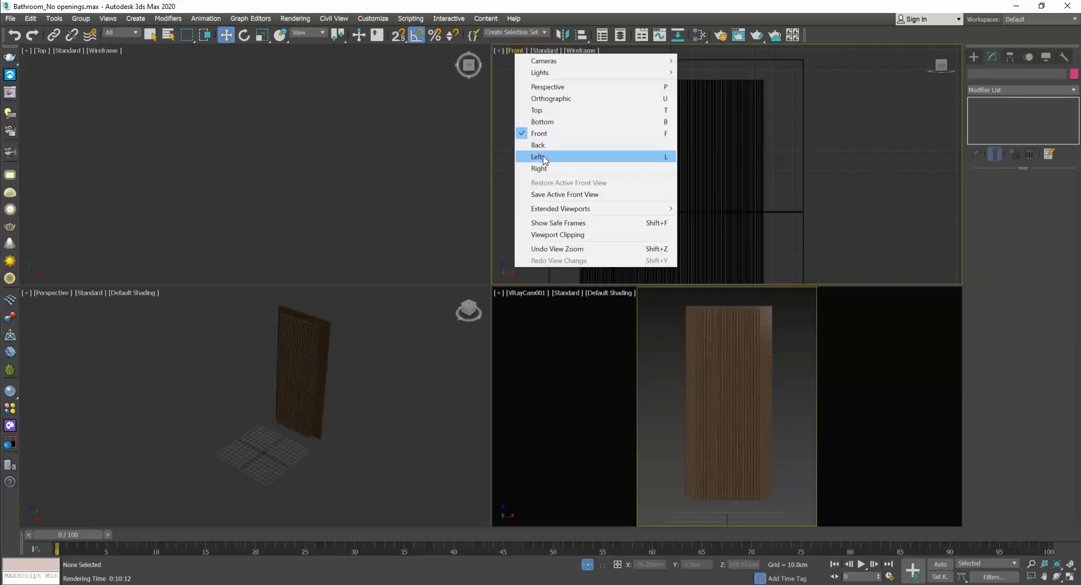
left_click(537, 156)
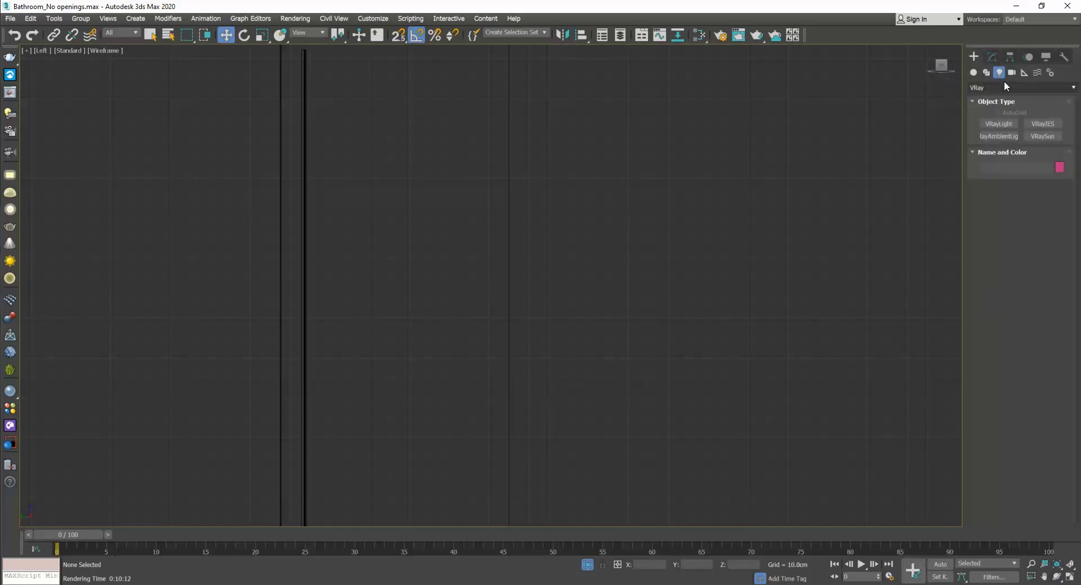
left_click(998, 124)
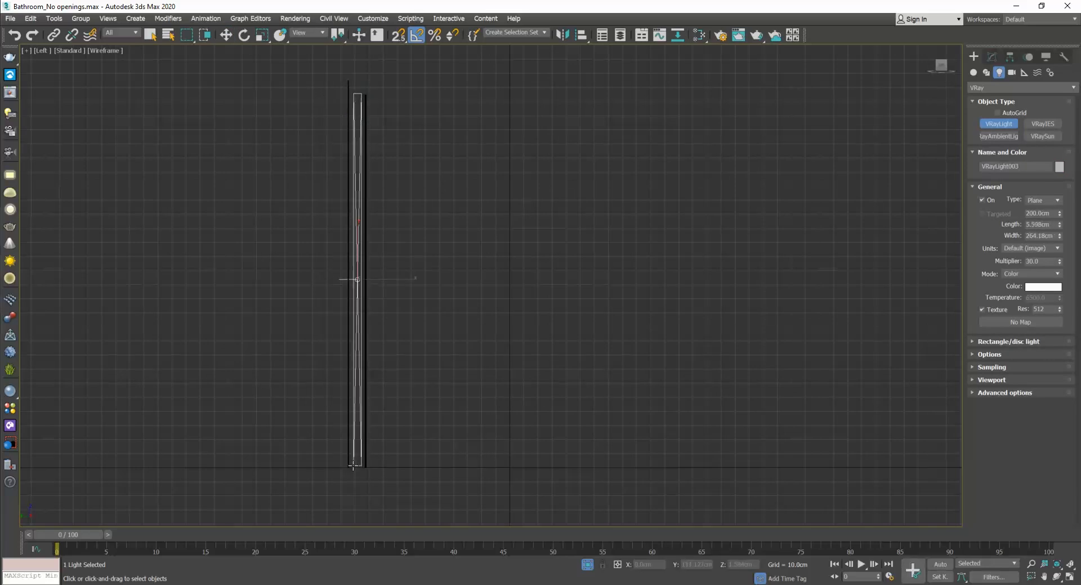
left_click(226, 35)
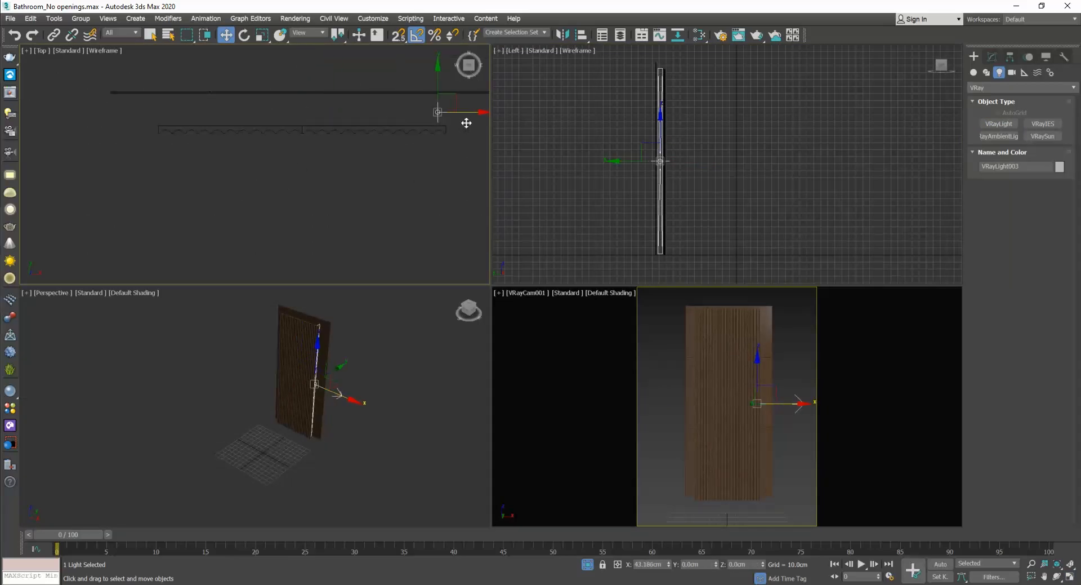
Step: Move VRayLight003 in the Top view to align it along the wood panel's edge
left_click_drag(438, 113, 403, 115)
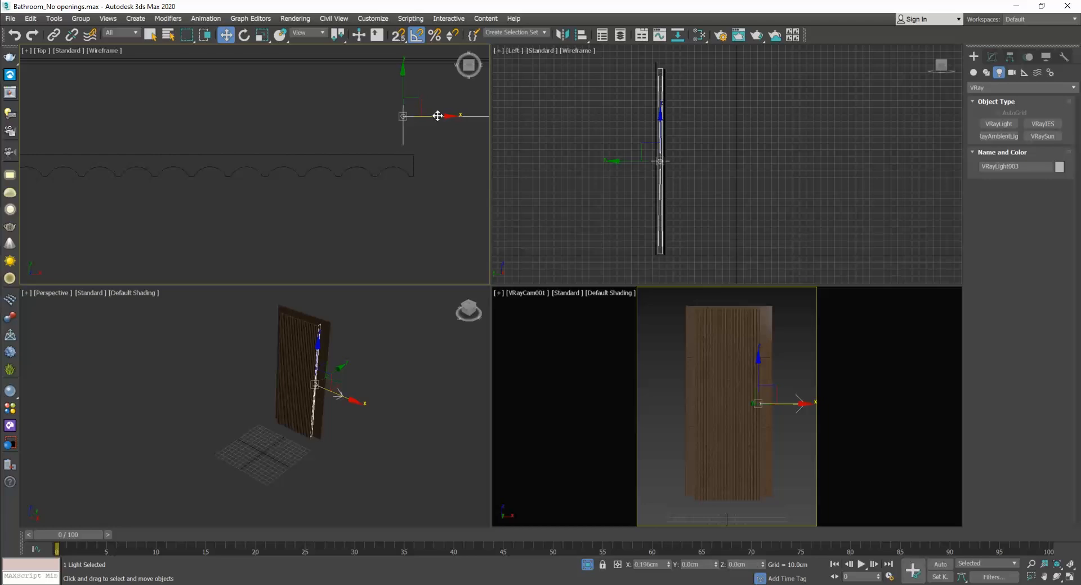
left_click_drag(438, 115, 391, 132)
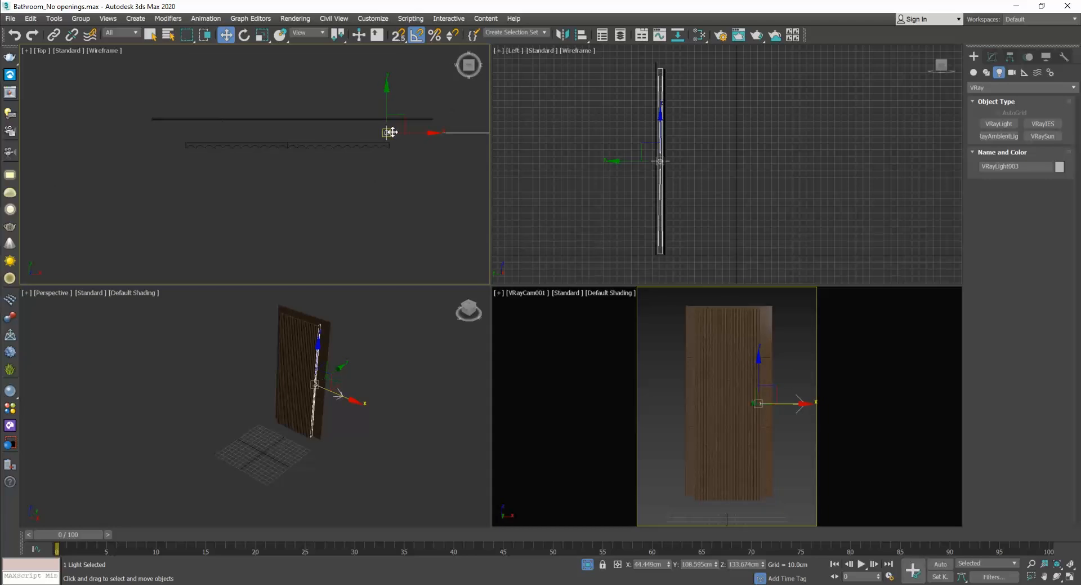
left_click_drag(386, 133, 243, 133)
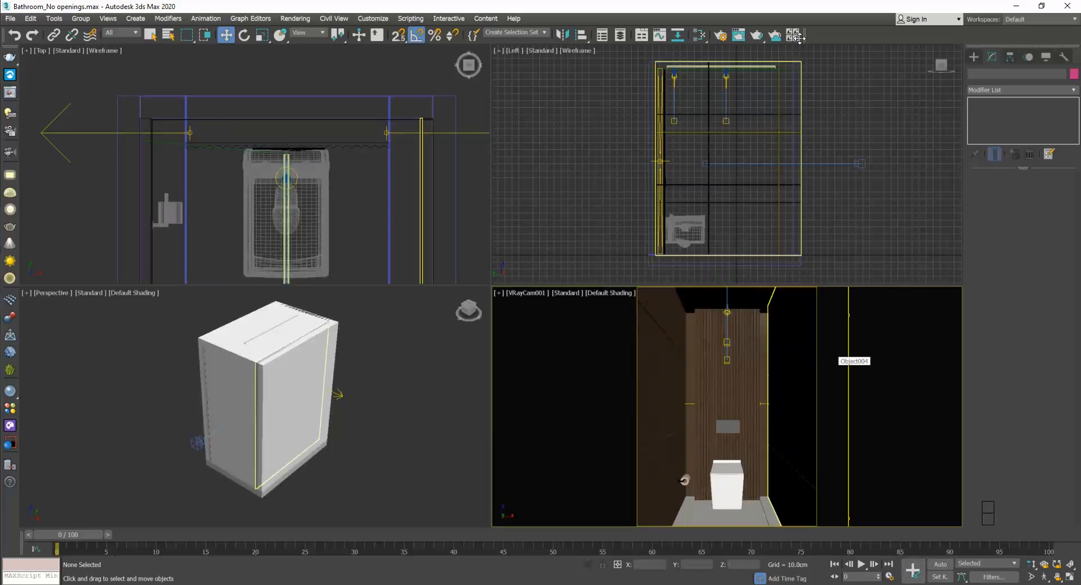
Step: Run a test render revealing overly bright strips beside the wood panel, then dismiss it
left_click(797, 35)
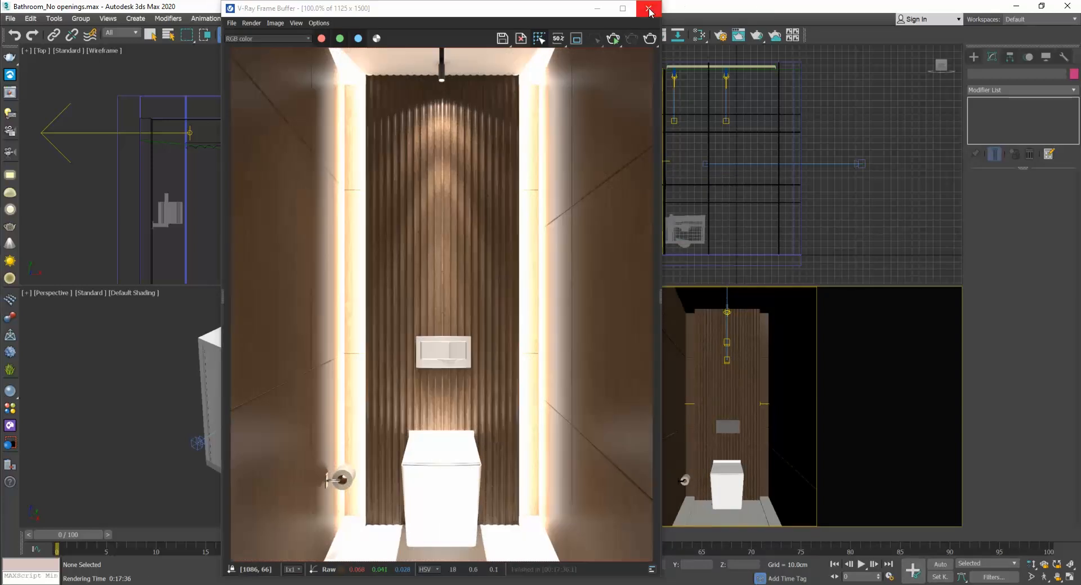
left_click(649, 8)
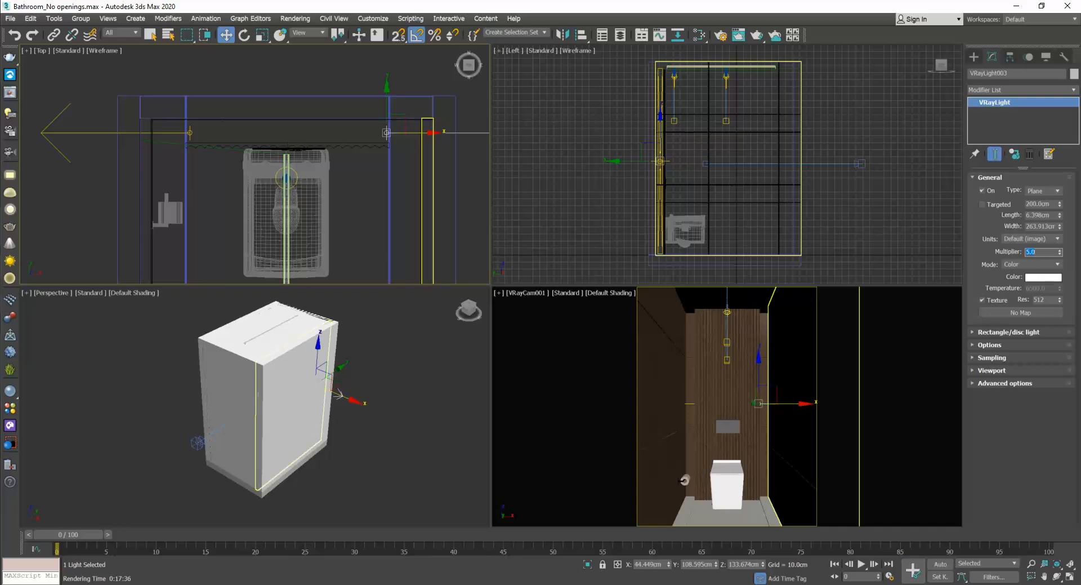
mouse_move(756, 35)
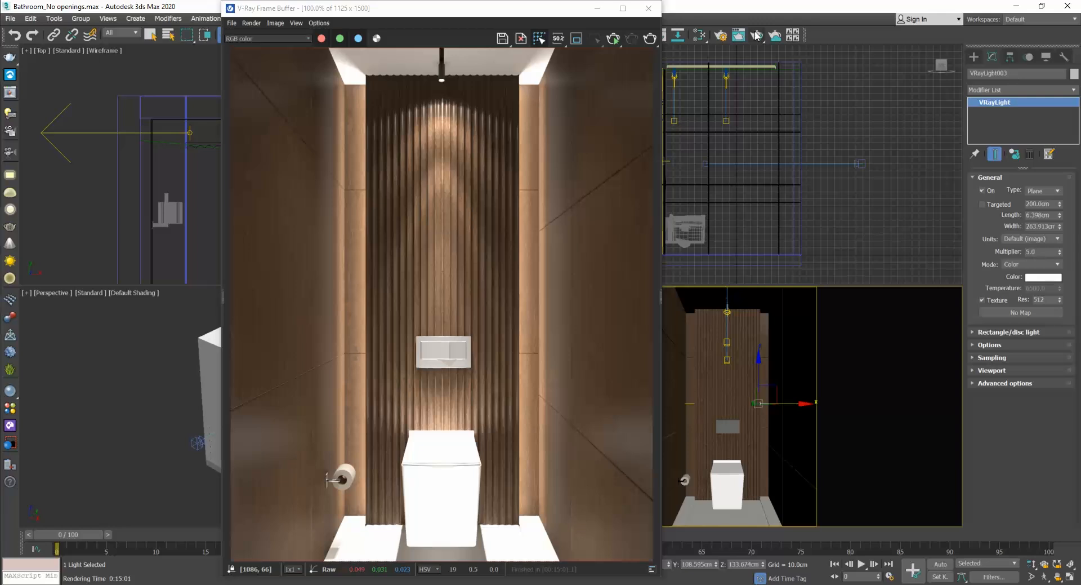
mouse_move(739, 36)
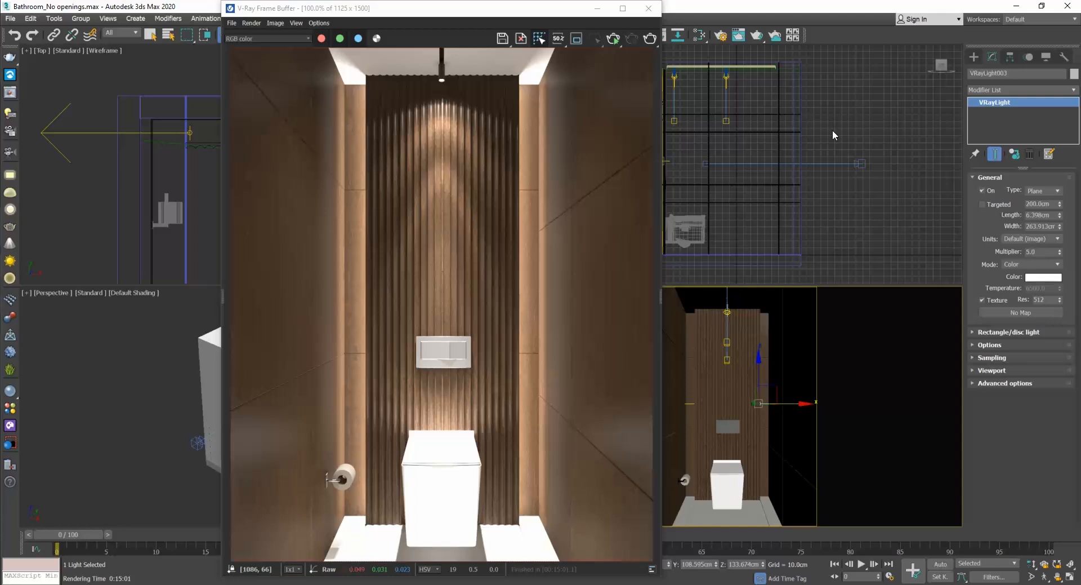
mouse_move(831, 134)
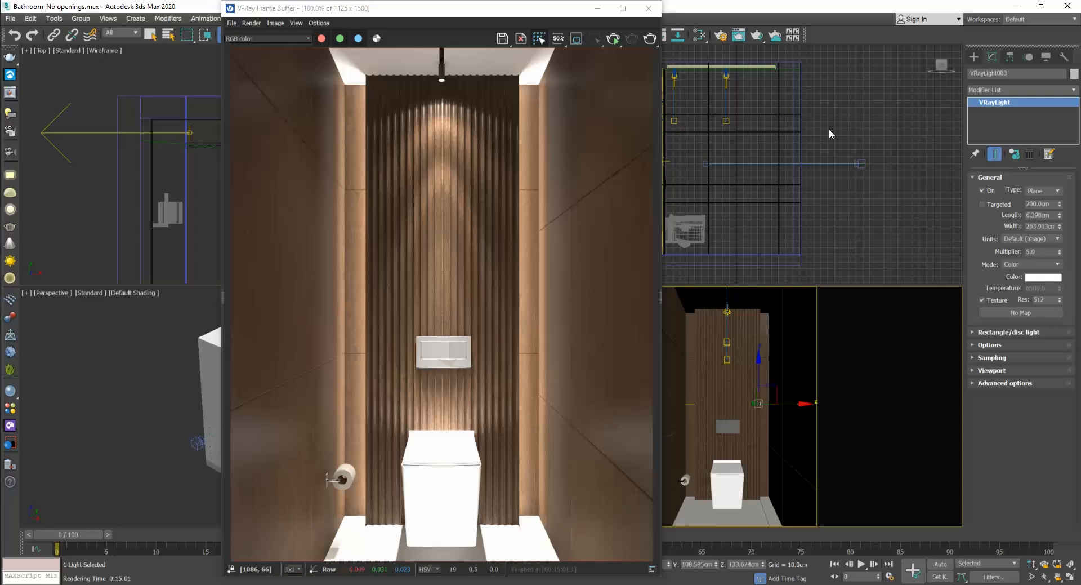
mouse_move(823, 137)
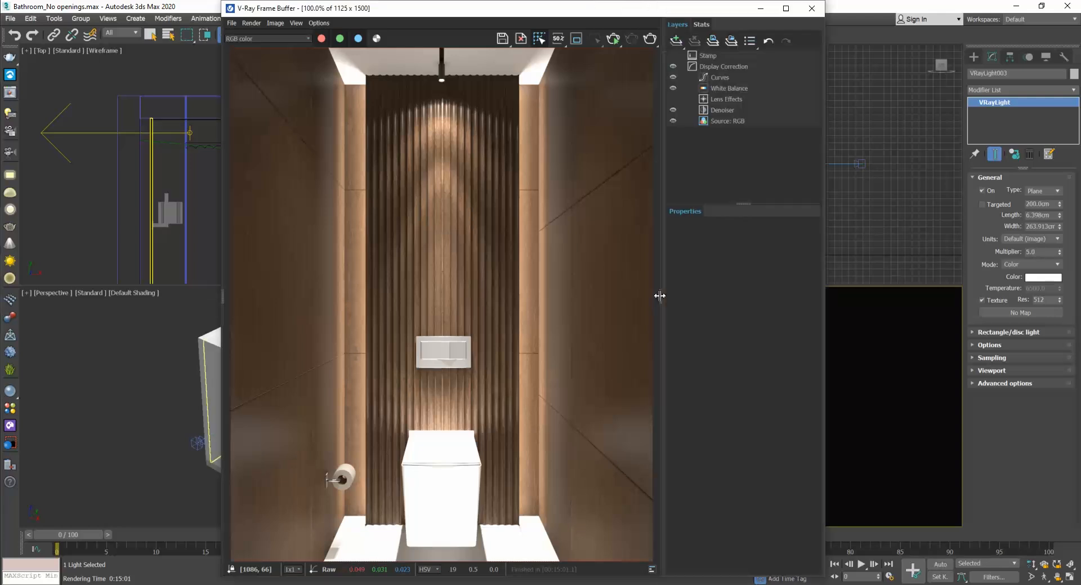
mouse_move(757, 309)
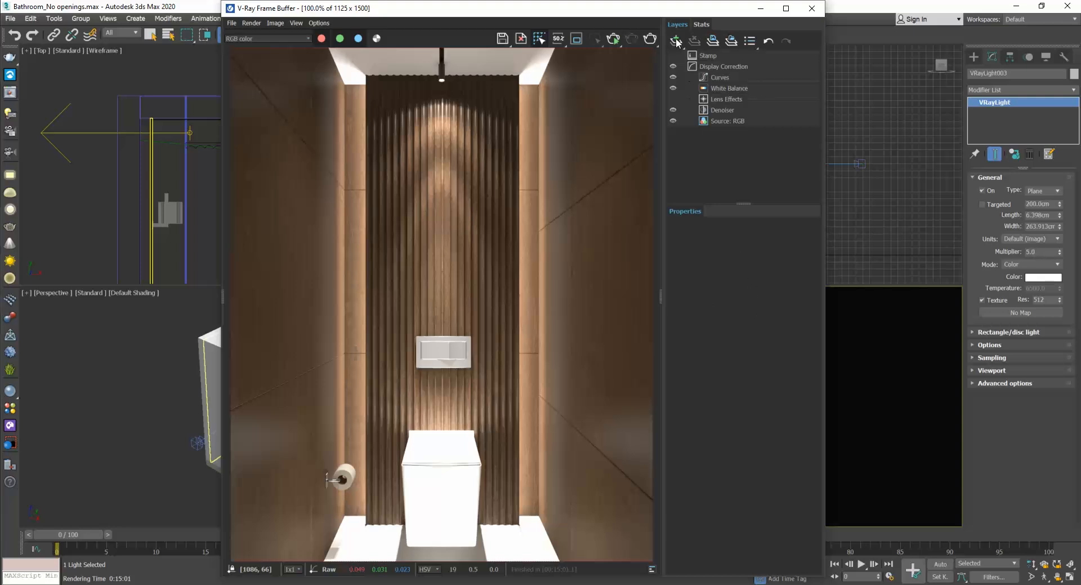
Step: Add an Exposure layer in the VFB and set exposure to -0.250 with highlight burn 0.482
left_click(675, 42)
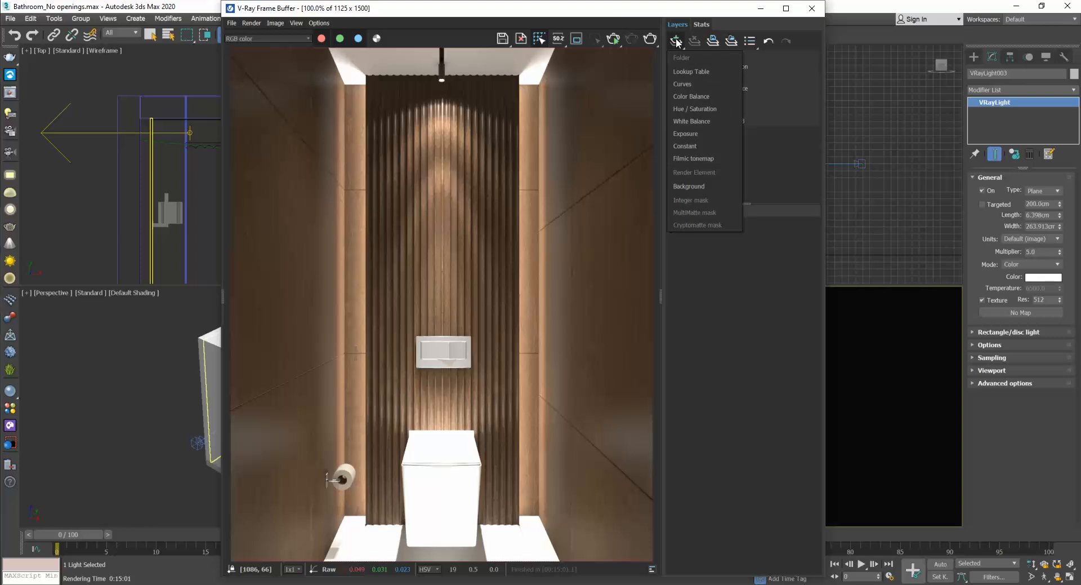
left_click(686, 133)
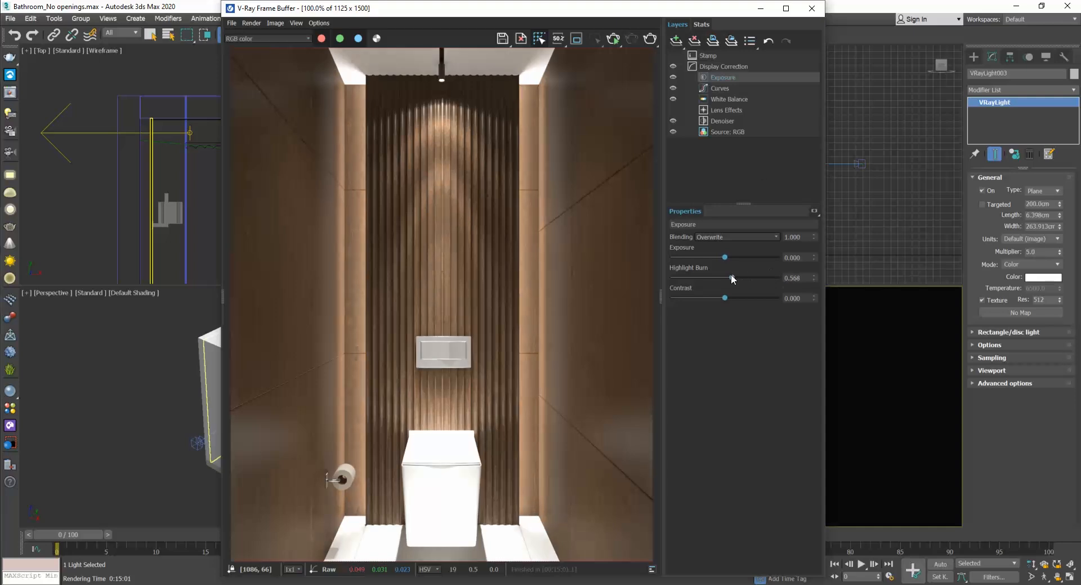
left_click_drag(725, 256, 734, 257)
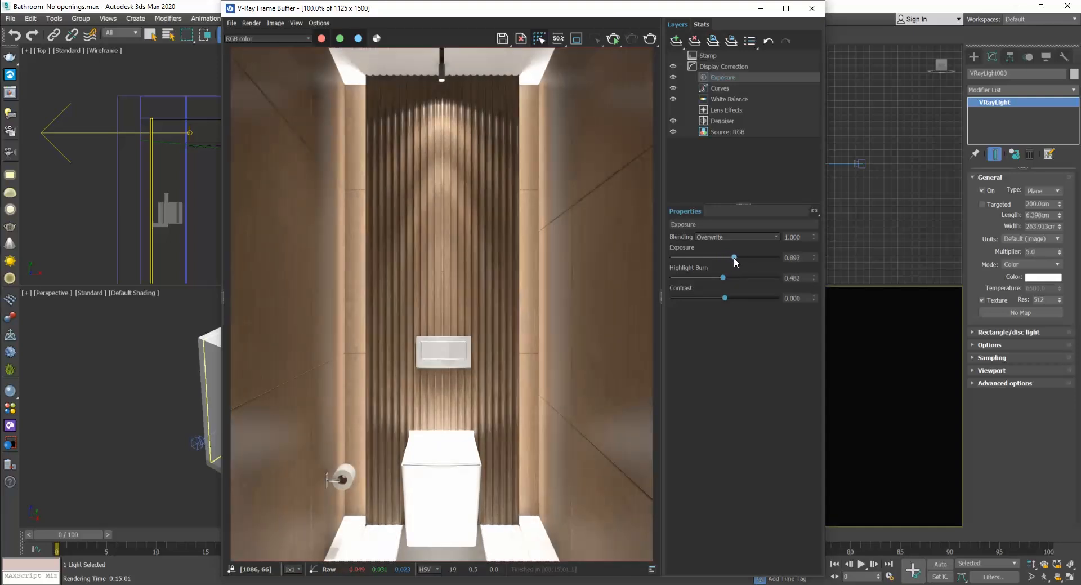
left_click_drag(733, 257, 722, 257)
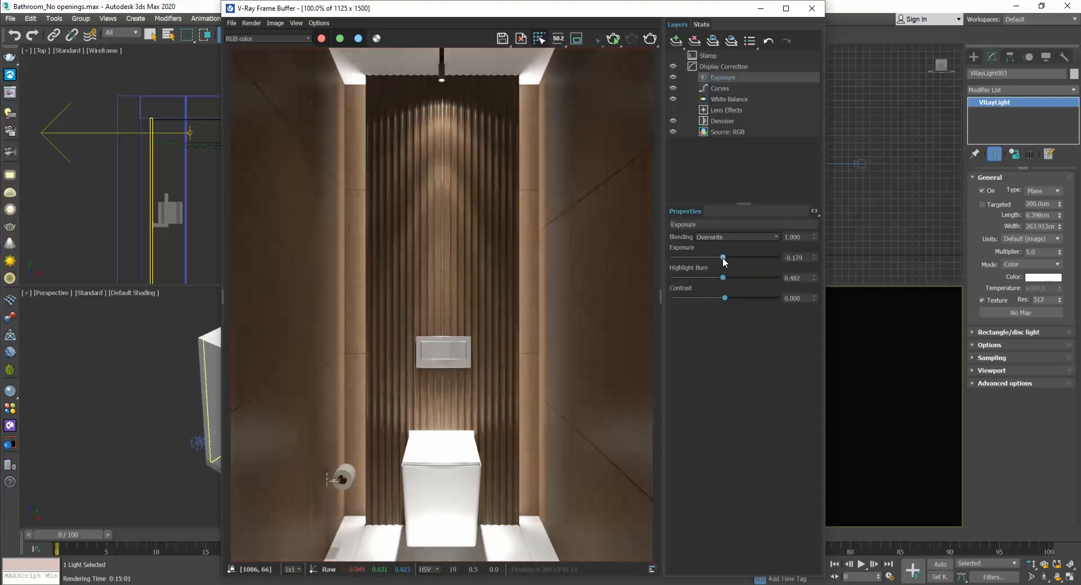
left_click_drag(724, 257, 722, 256)
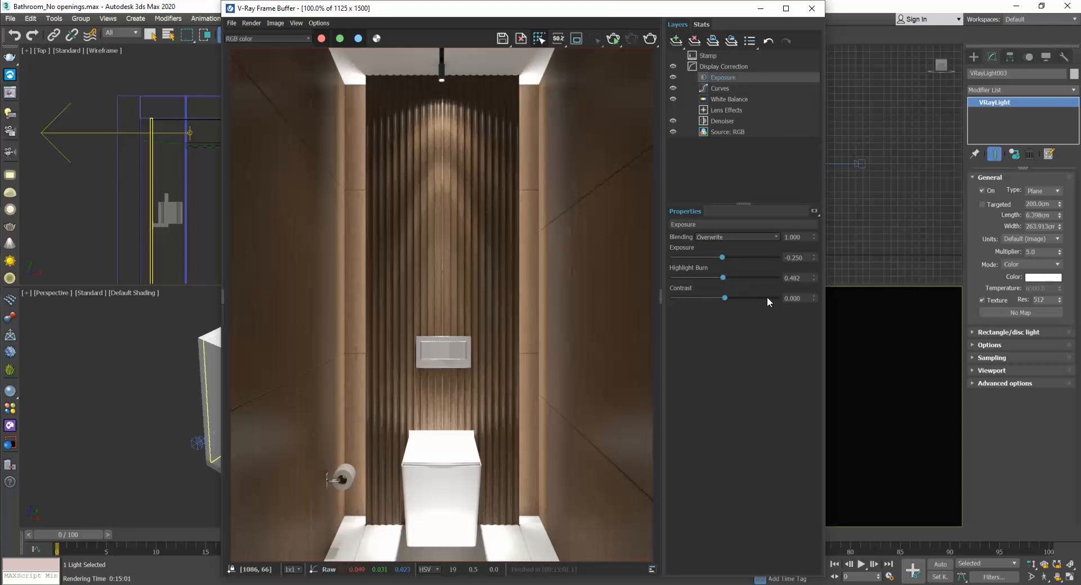